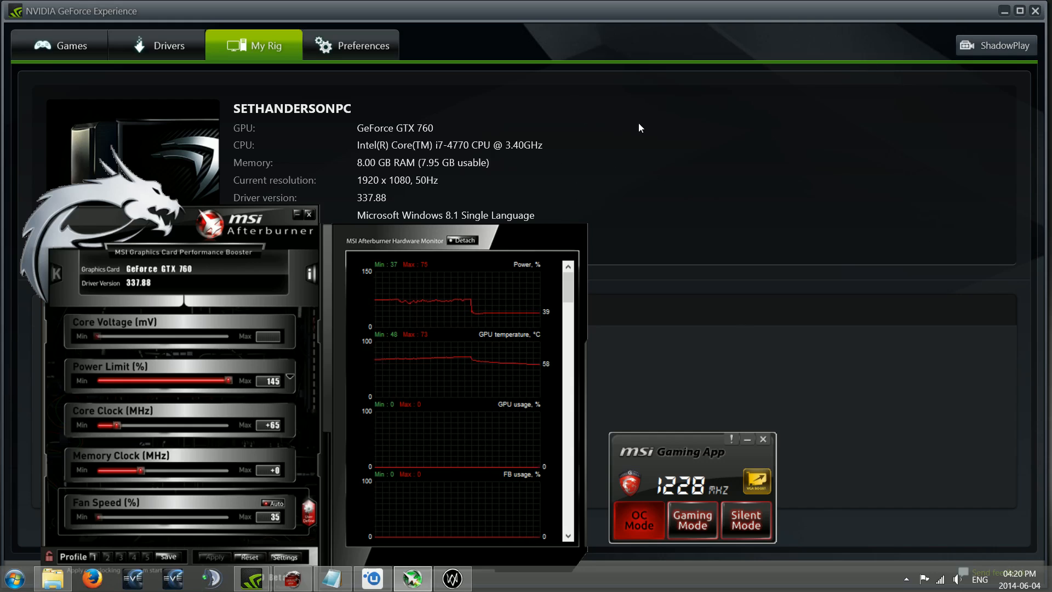
mouse_move(417, 141)
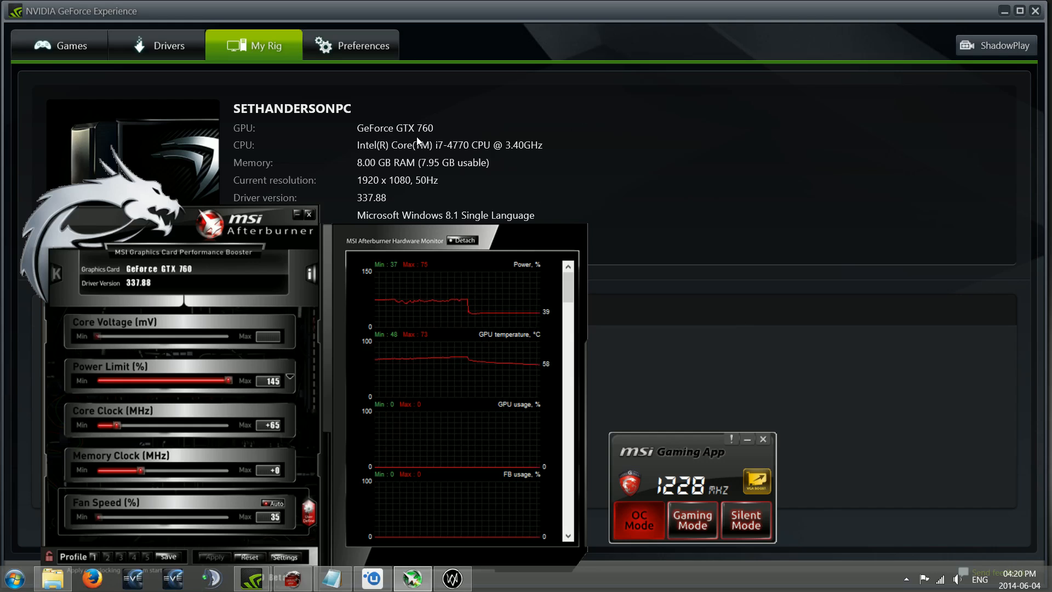
mouse_move(628, 149)
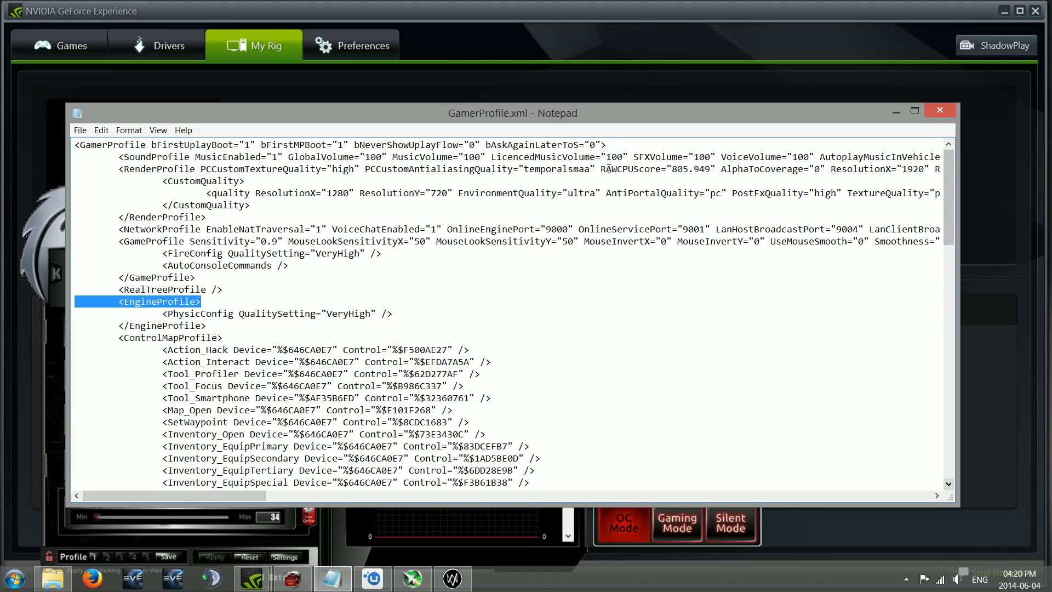
mouse_move(4, 533)
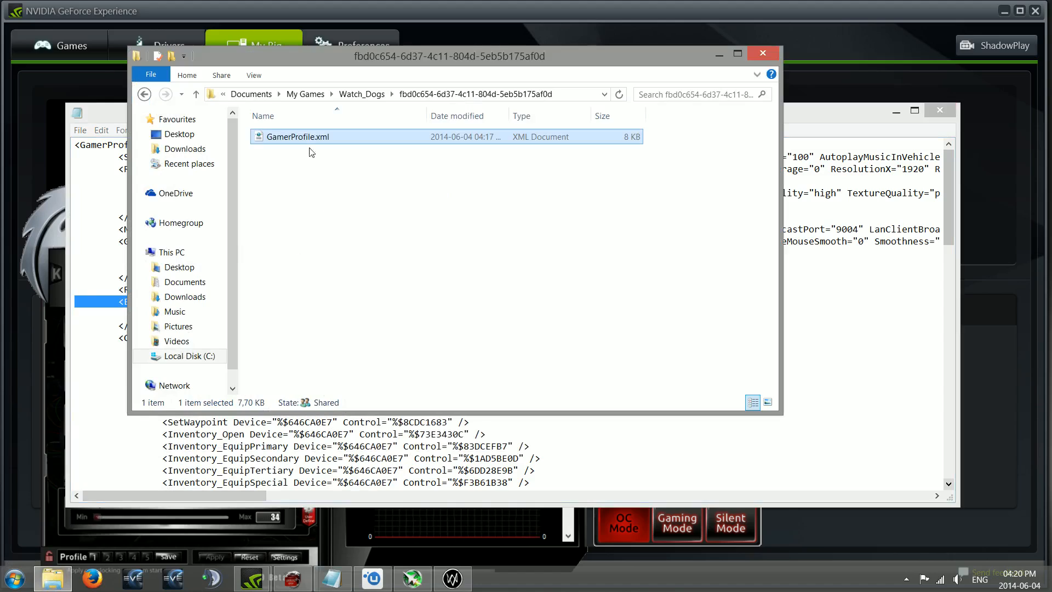
- Open GamerProfile.xml from Documents > My Games > Watch_Dogs > profile in Notepad
left_click(476, 93)
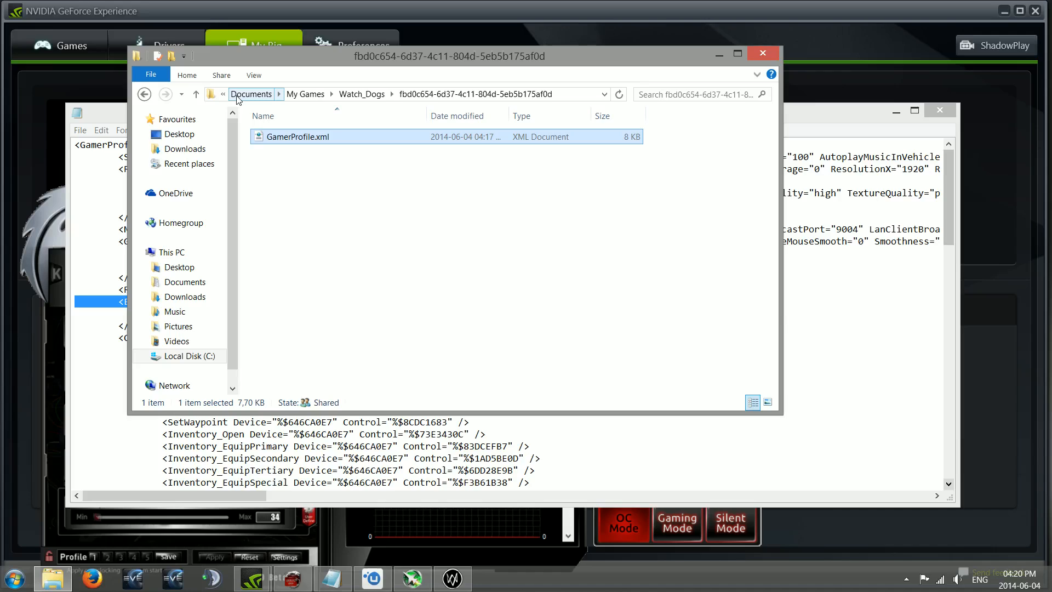
mouse_move(245, 102)
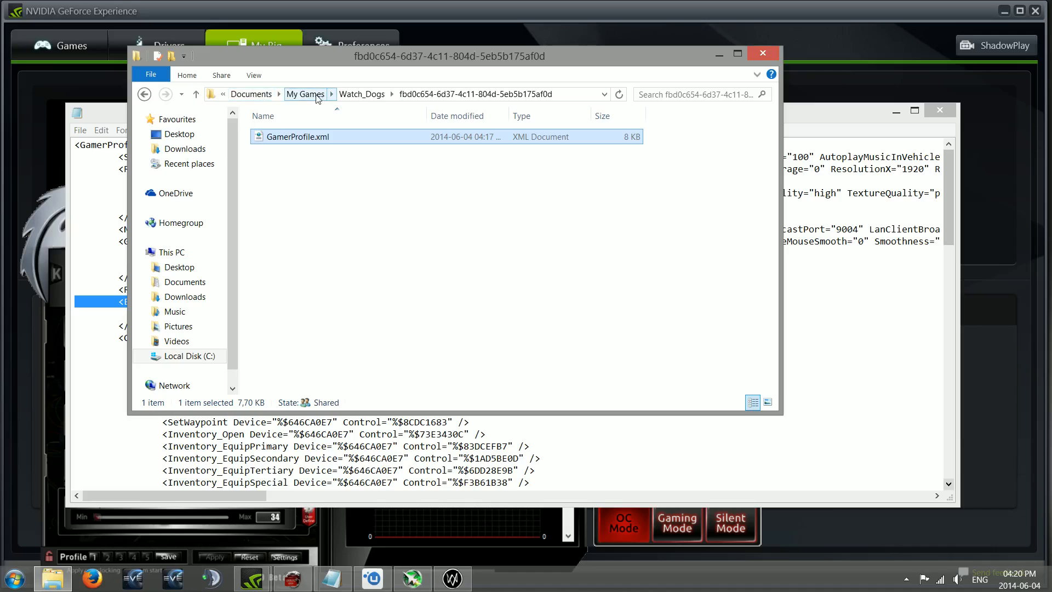
mouse_move(400, 134)
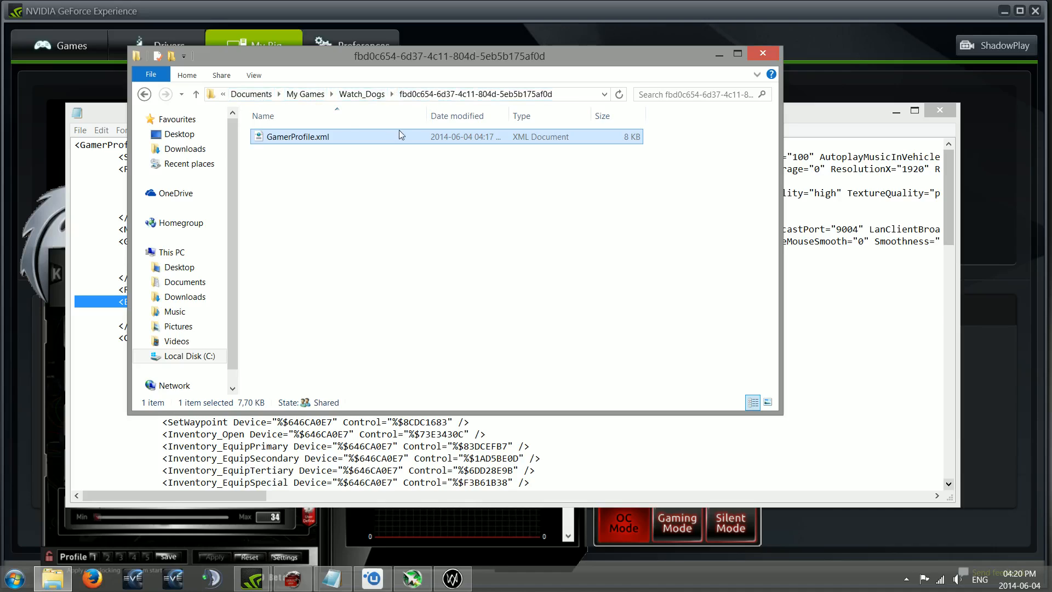
mouse_move(535, 201)
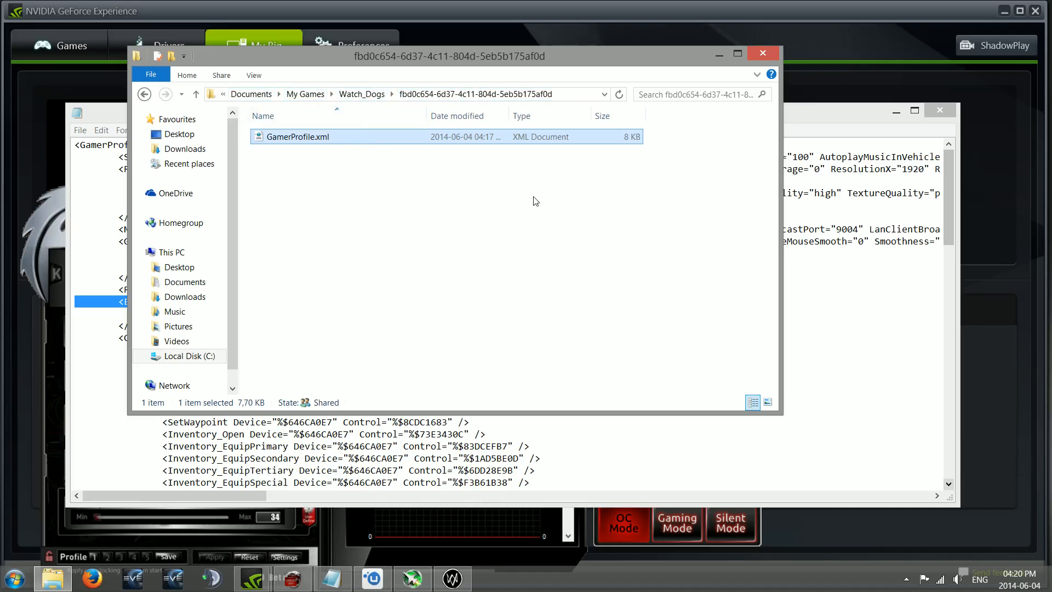
double_click(298, 136)
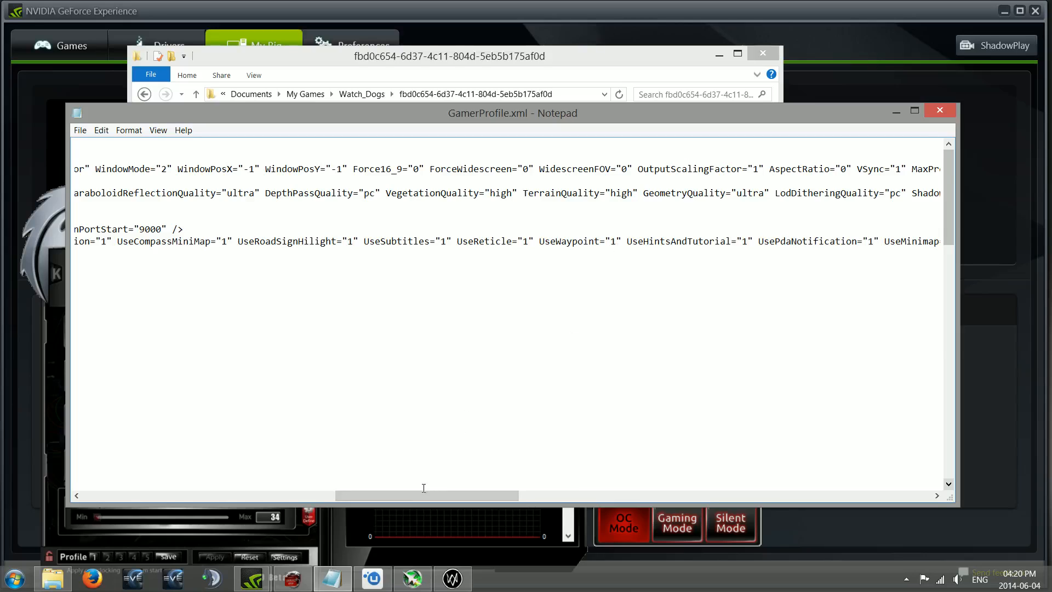
scroll("right", 3)
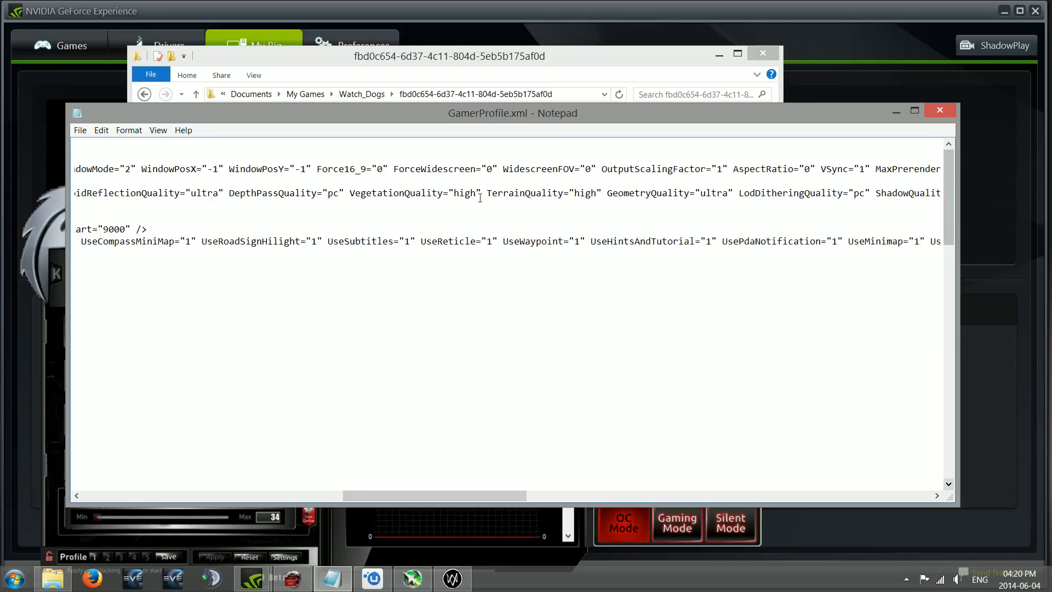
mouse_move(374, 184)
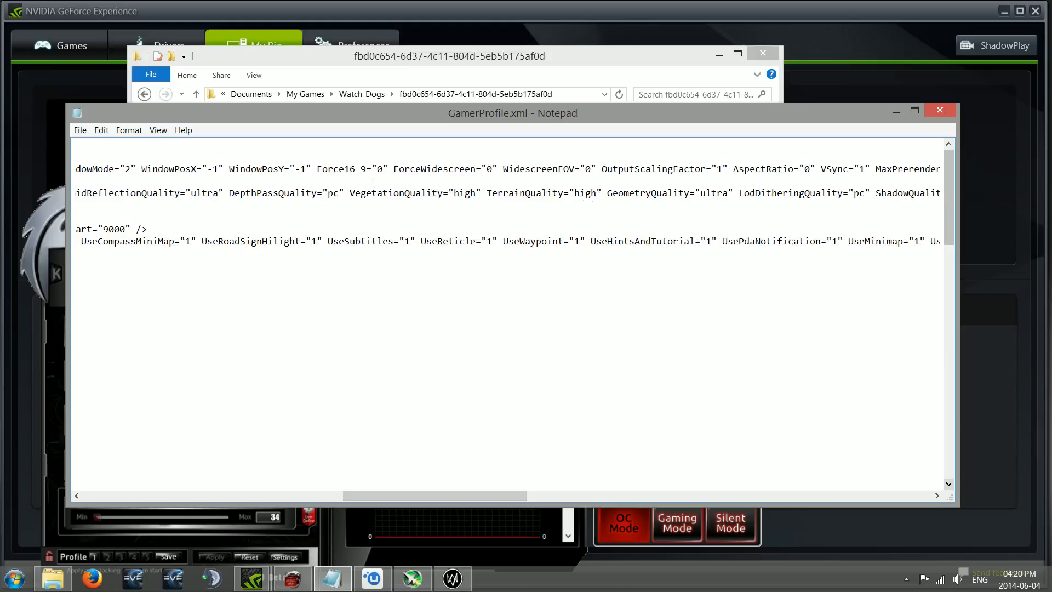
mouse_move(412, 194)
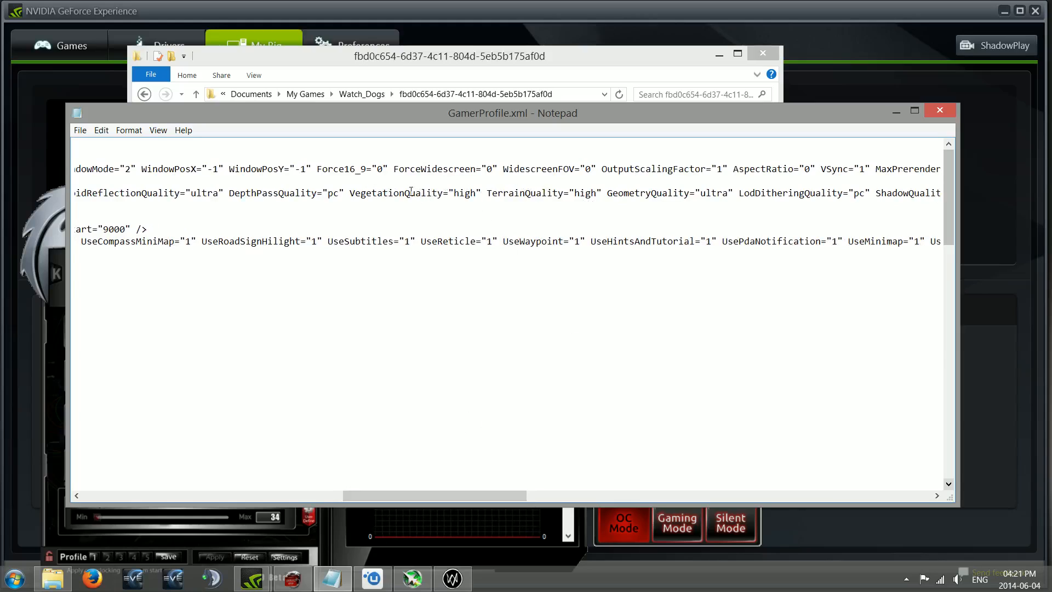
mouse_move(459, 201)
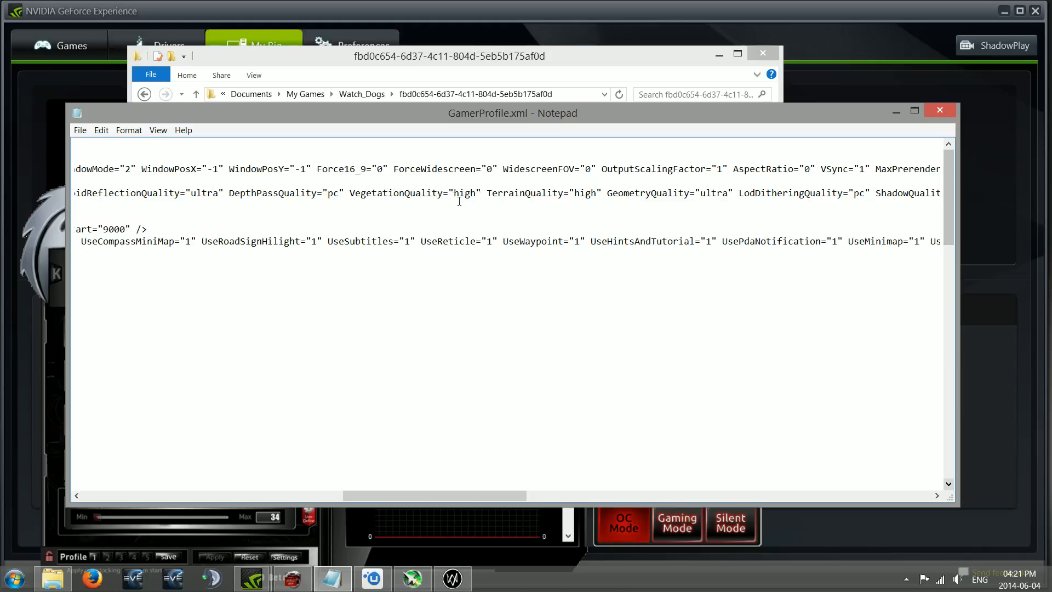
mouse_move(390, 194)
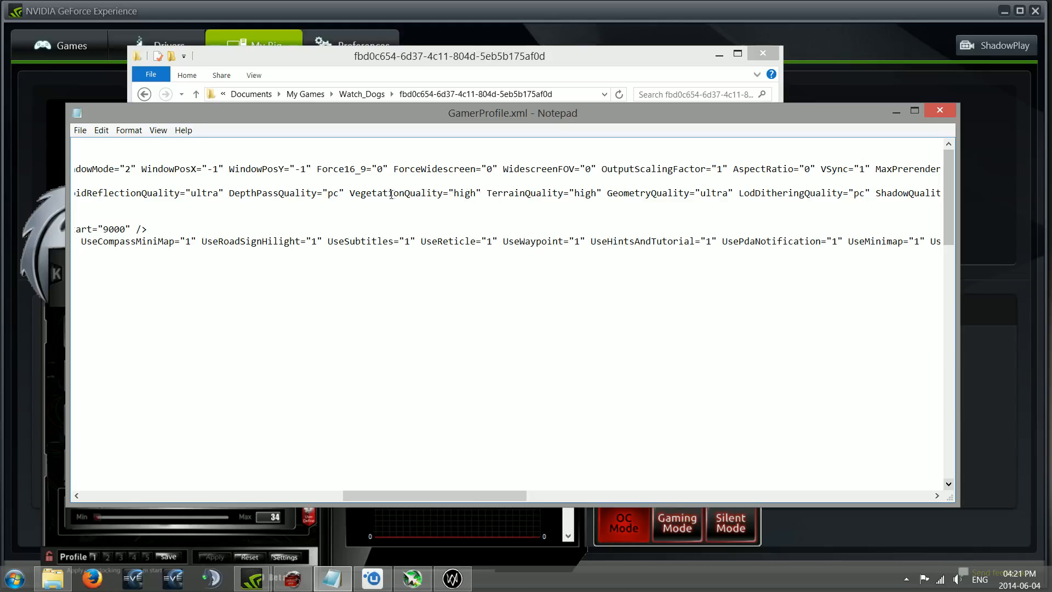
mouse_move(488, 194)
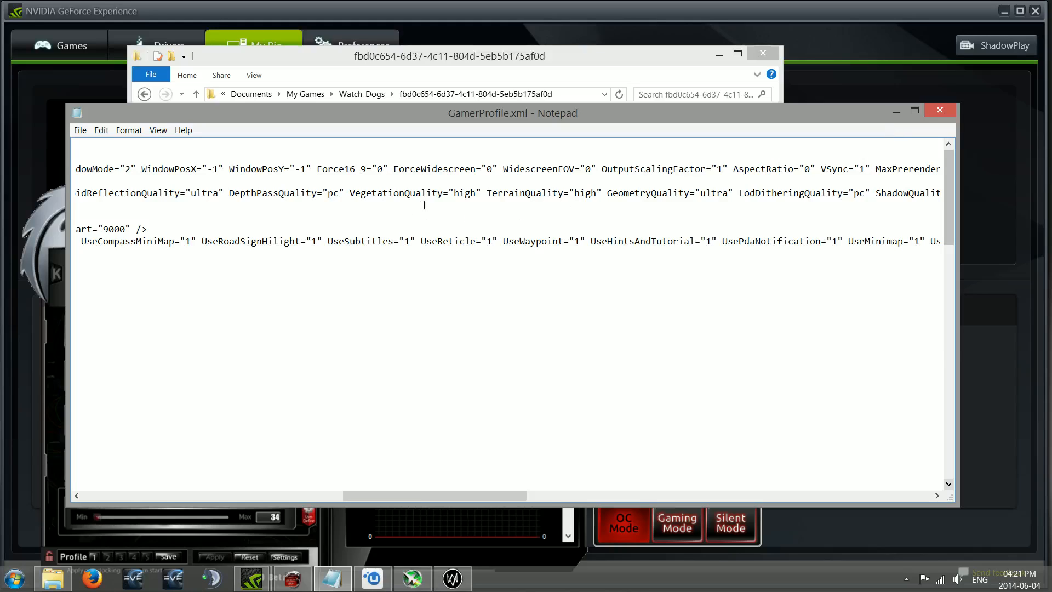
mouse_move(563, 278)
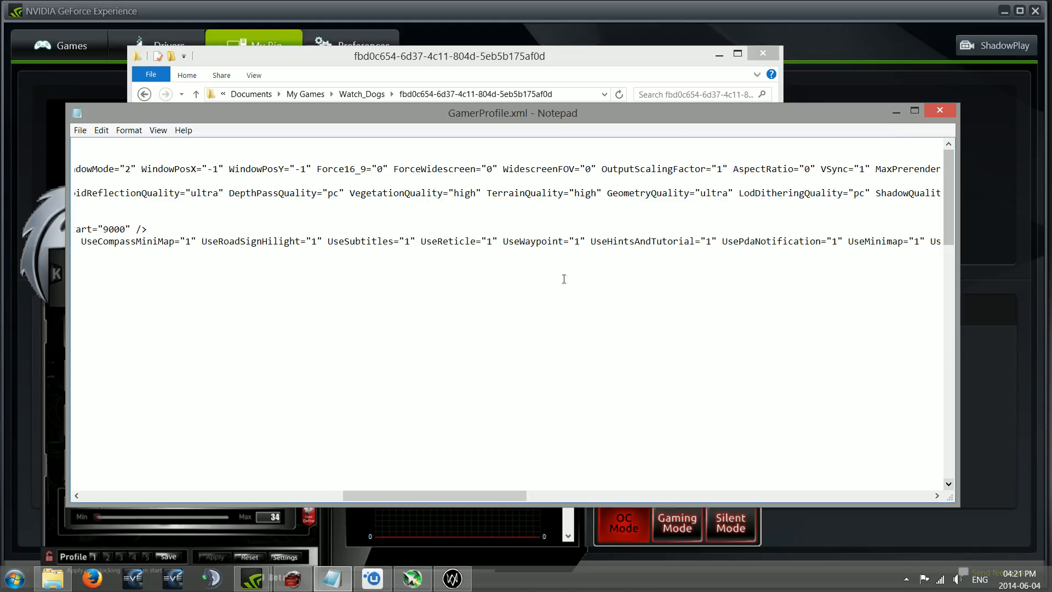
mouse_move(418, 362)
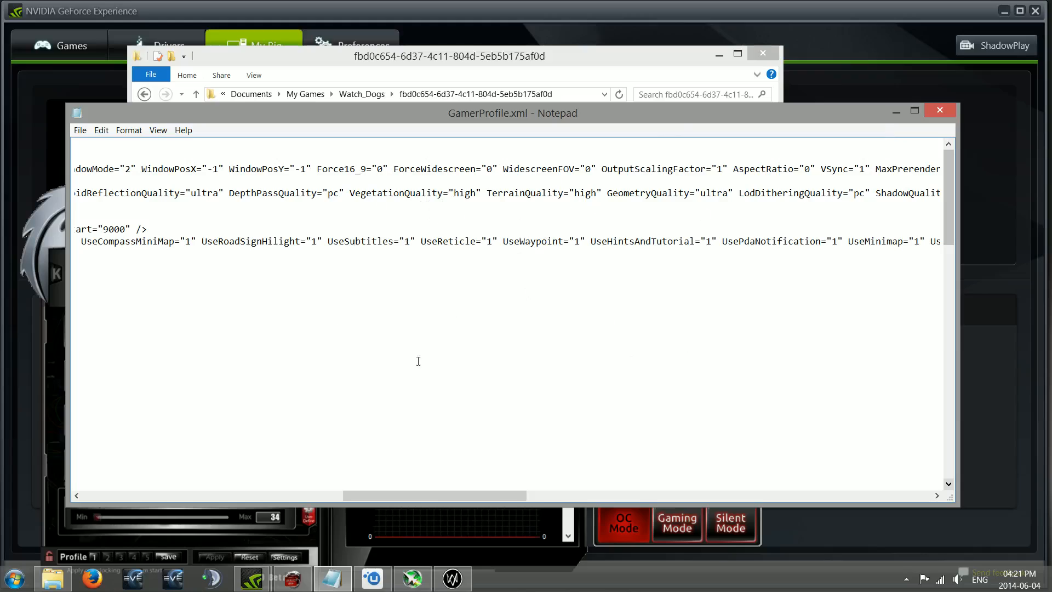
mouse_move(404, 409)
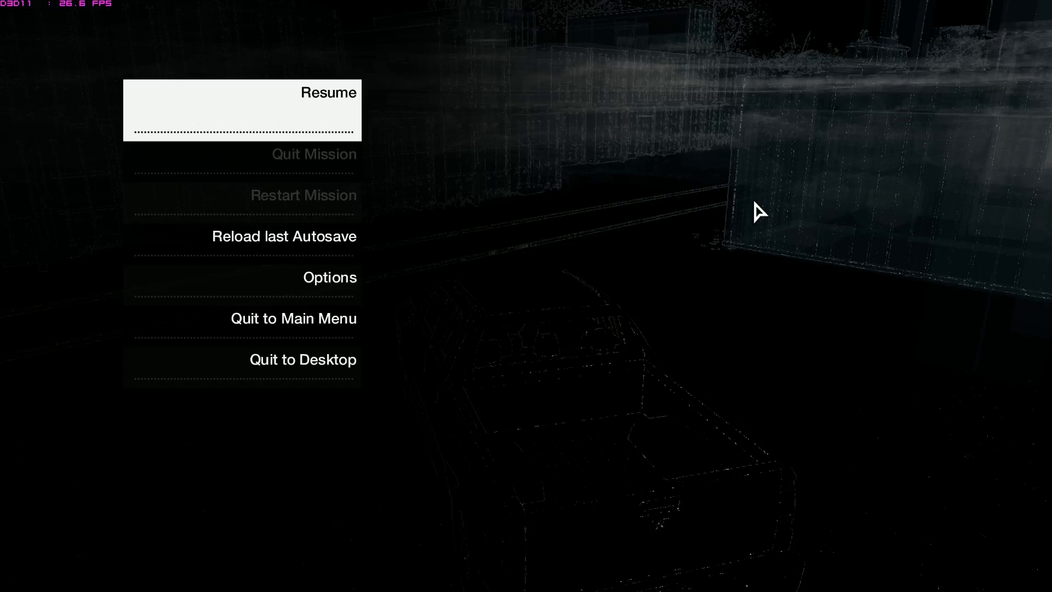
mouse_move(750, 54)
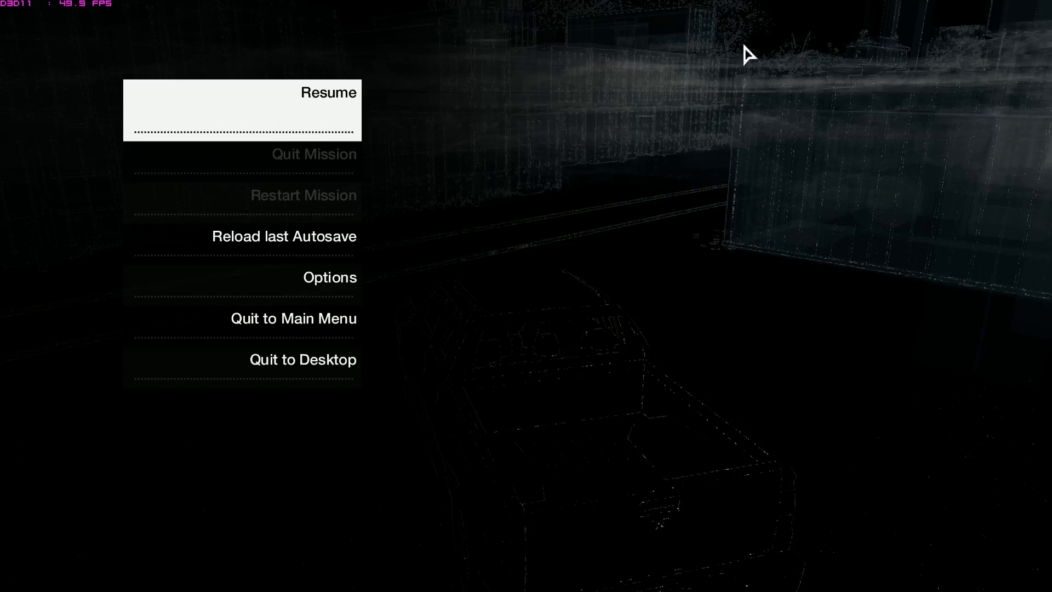
- Choose Options in the pause menu to list Display, Graphics Quality and Gameplay
left_click(330, 278)
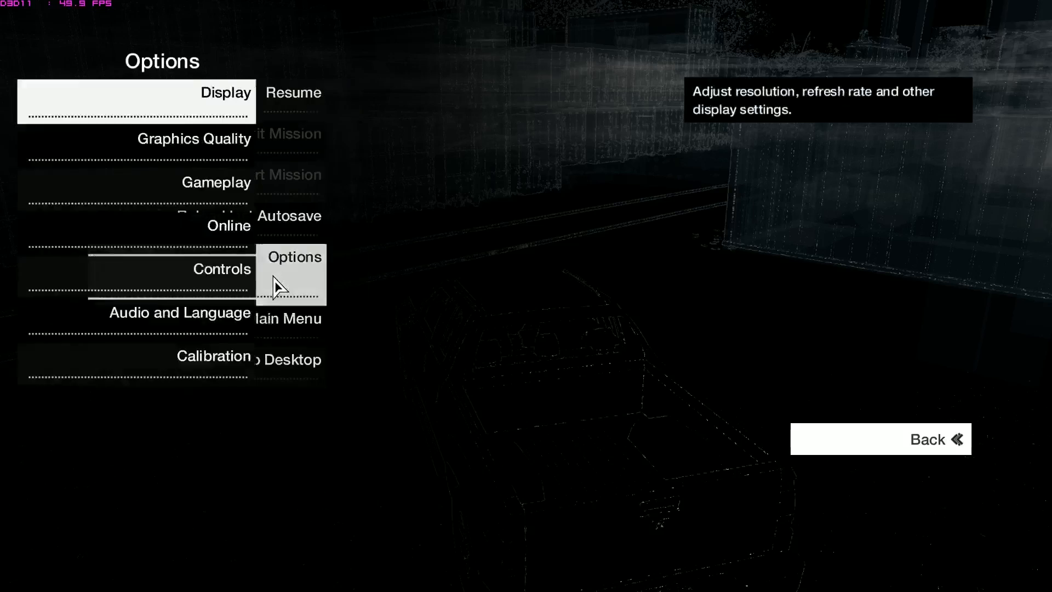
- Set Display anti-aliasing to Temporal SMAA and apply the change
left_click(225, 101)
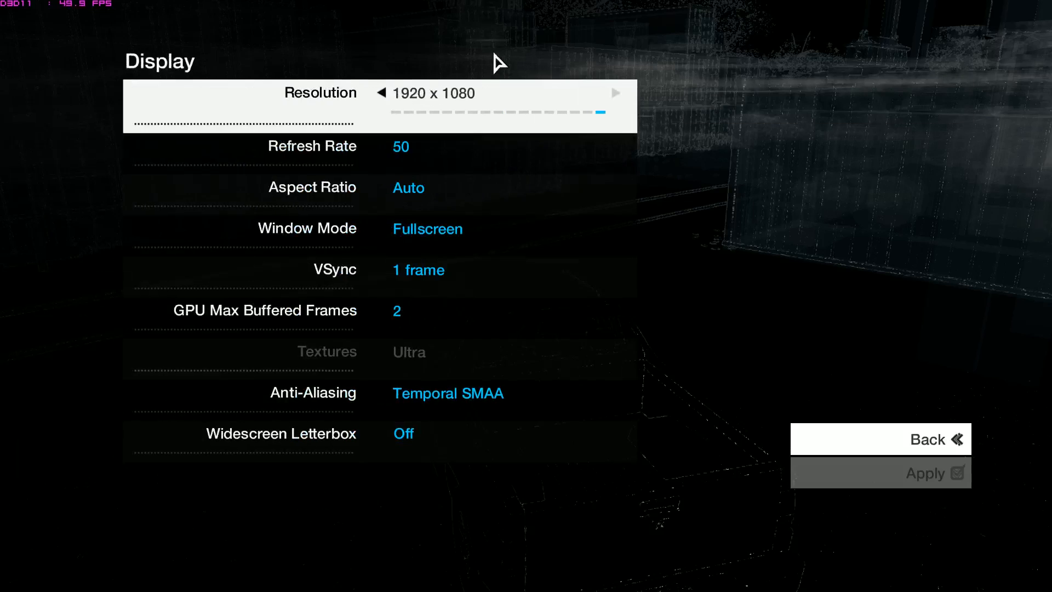
mouse_move(523, 143)
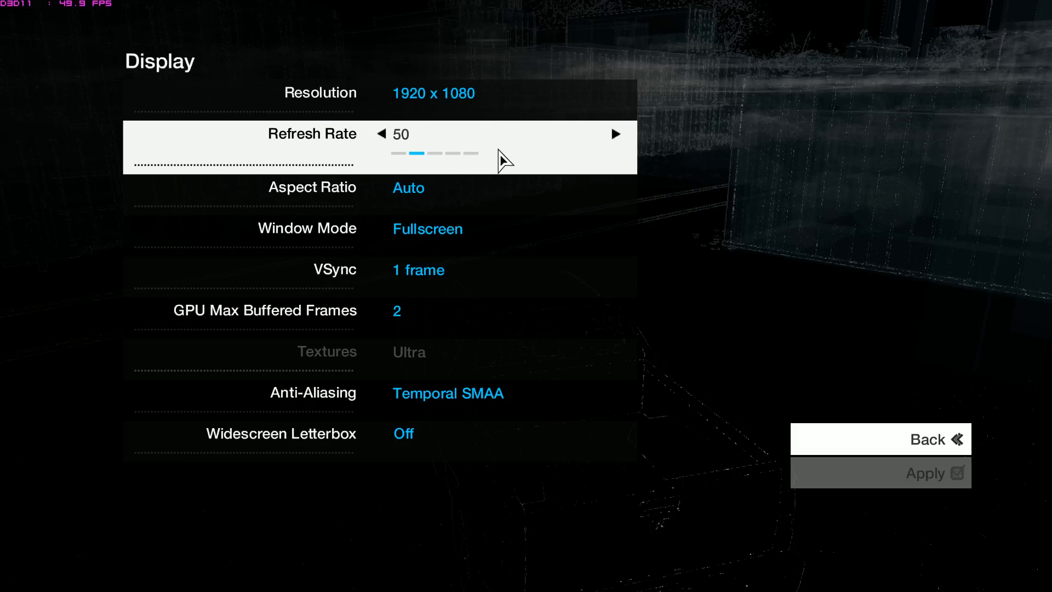
mouse_move(512, 149)
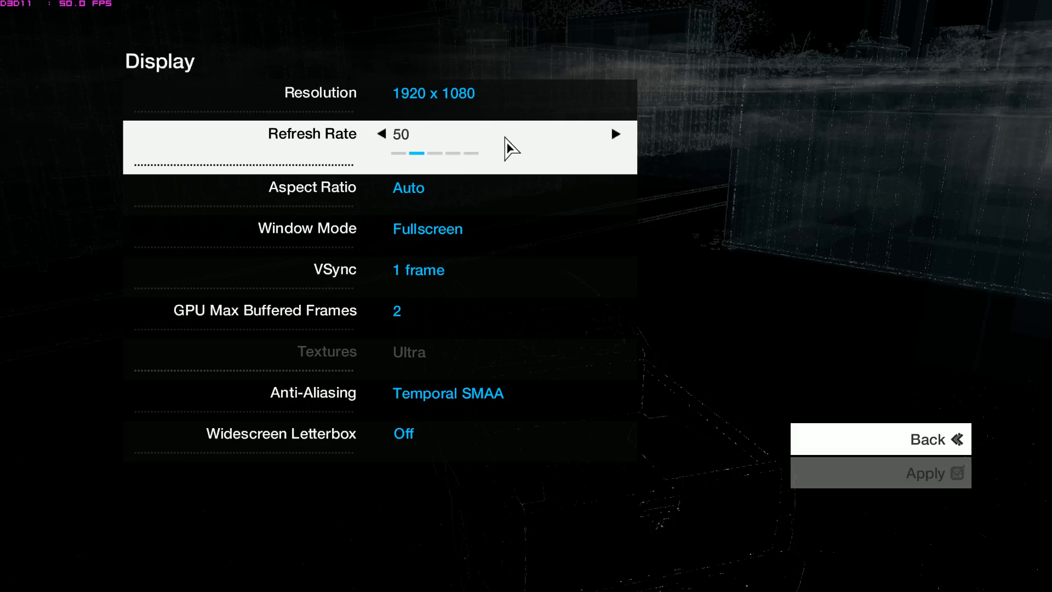
mouse_move(436, 164)
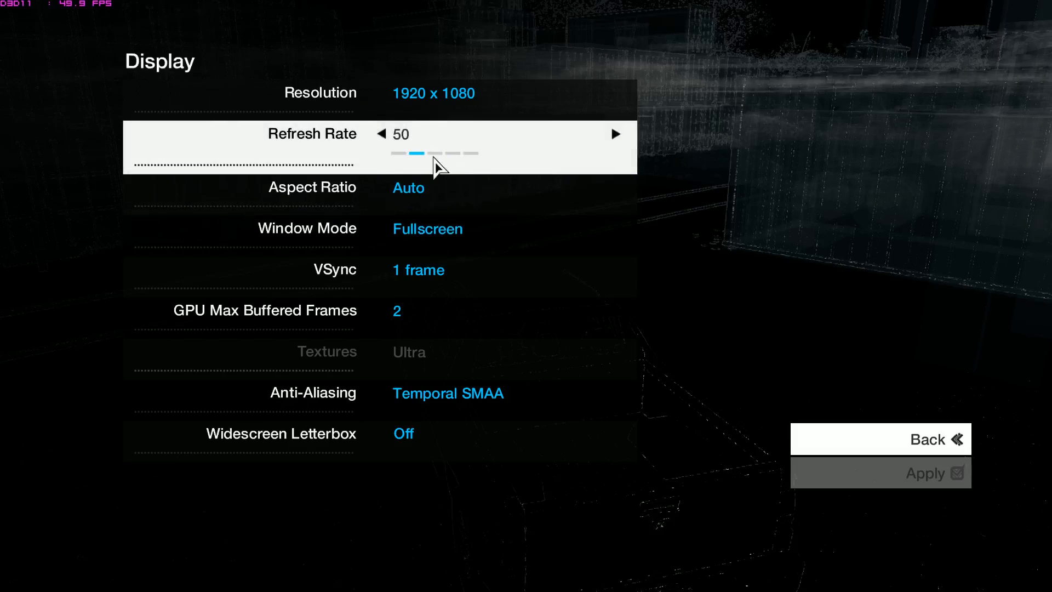
mouse_move(413, 147)
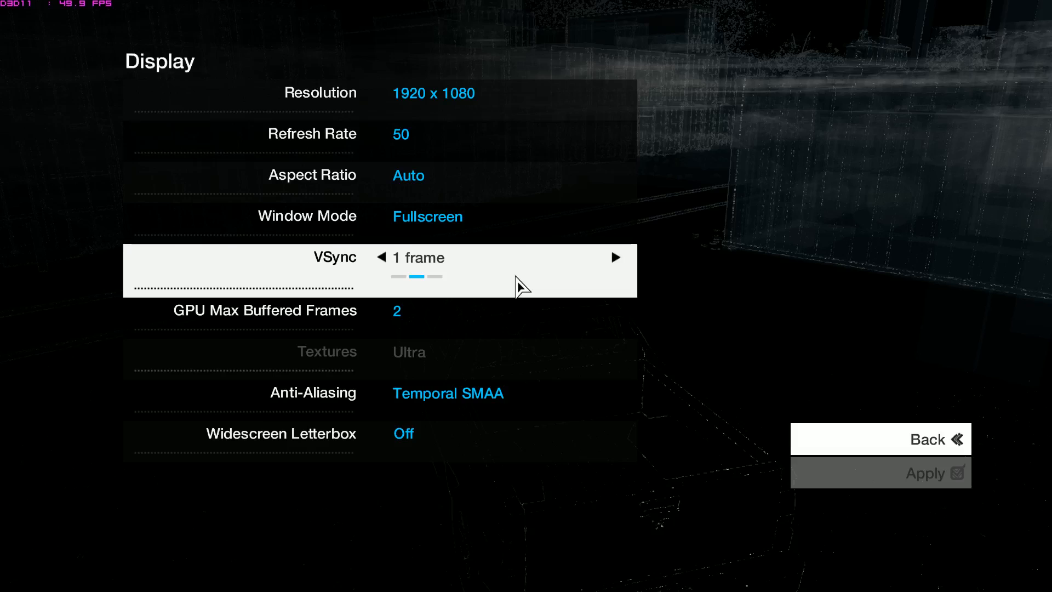
mouse_move(507, 292)
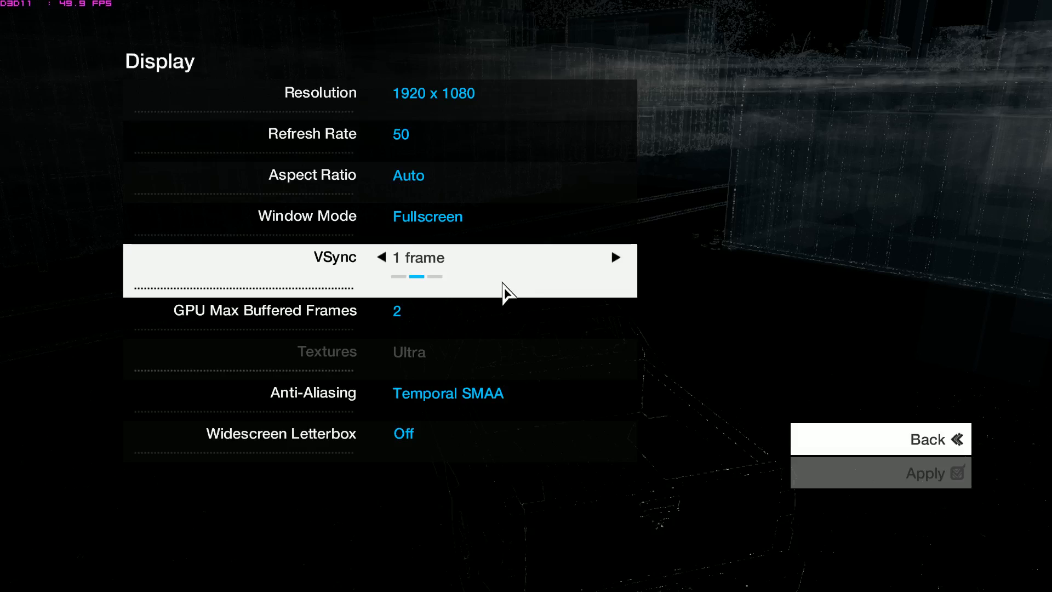
mouse_move(518, 308)
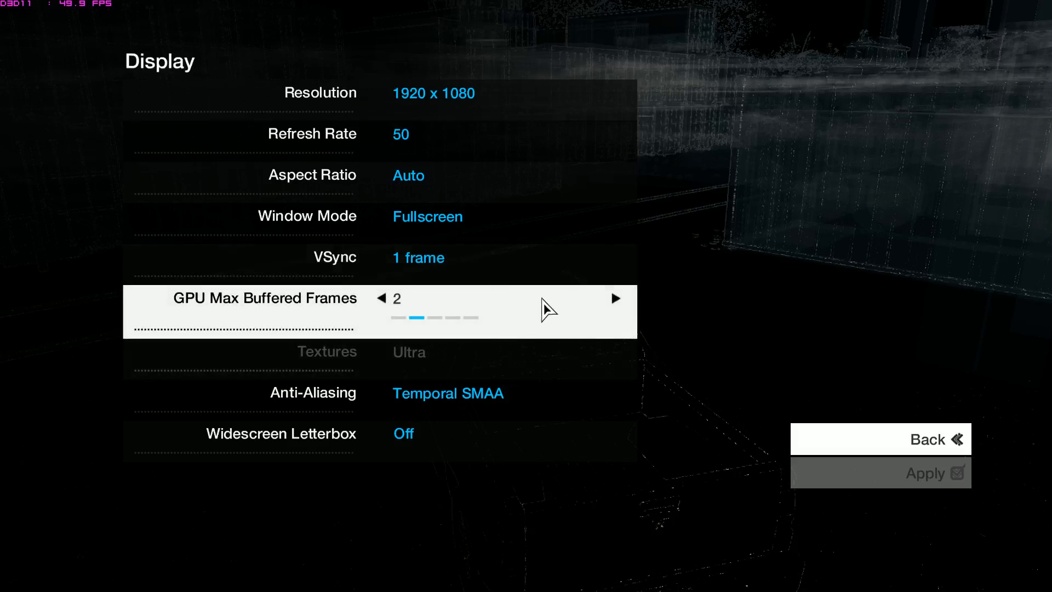
mouse_move(443, 330)
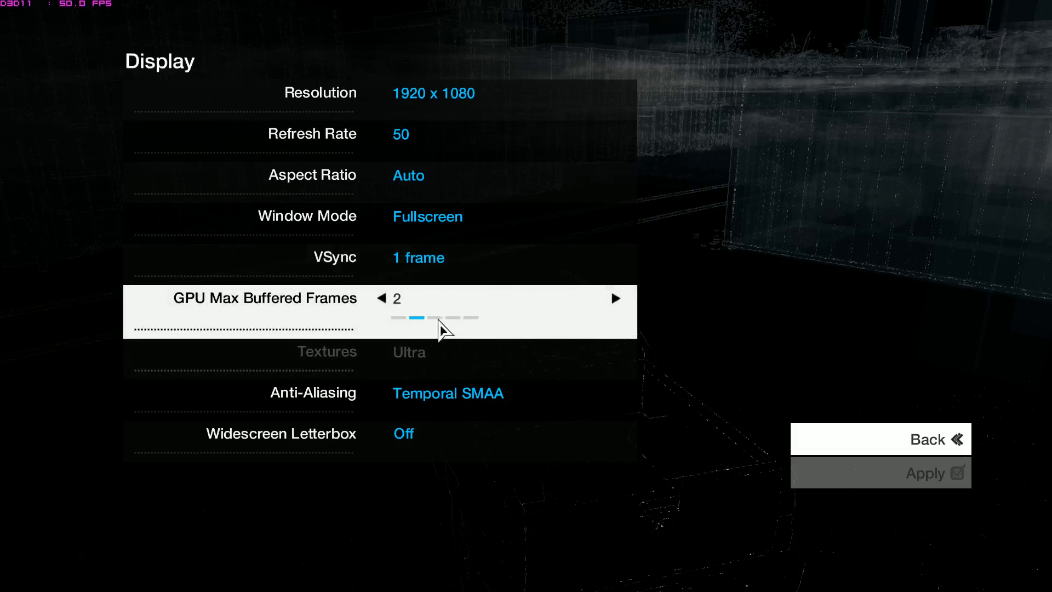
mouse_move(480, 329)
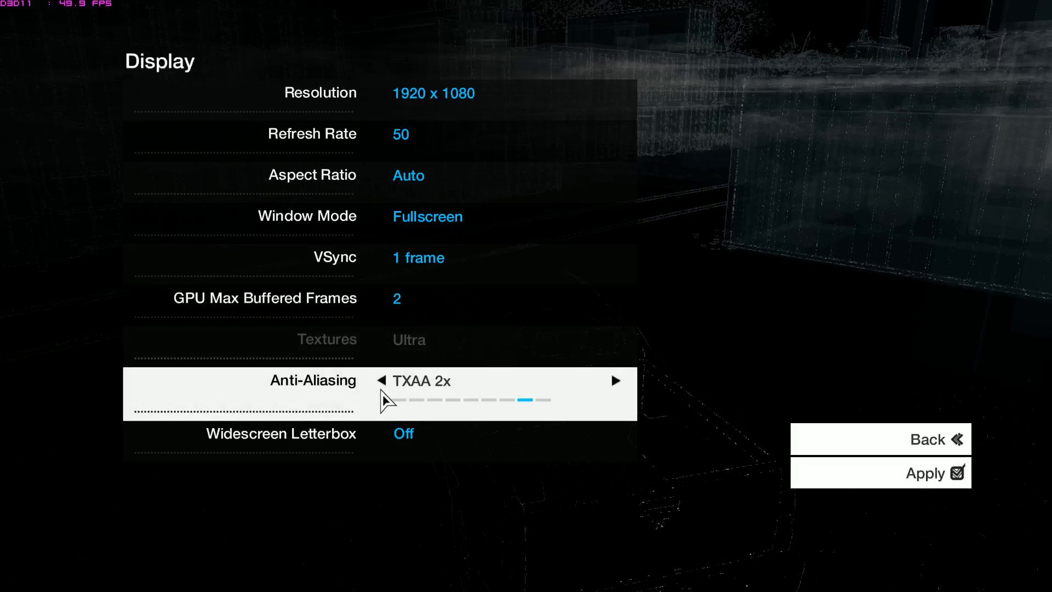
mouse_move(388, 391)
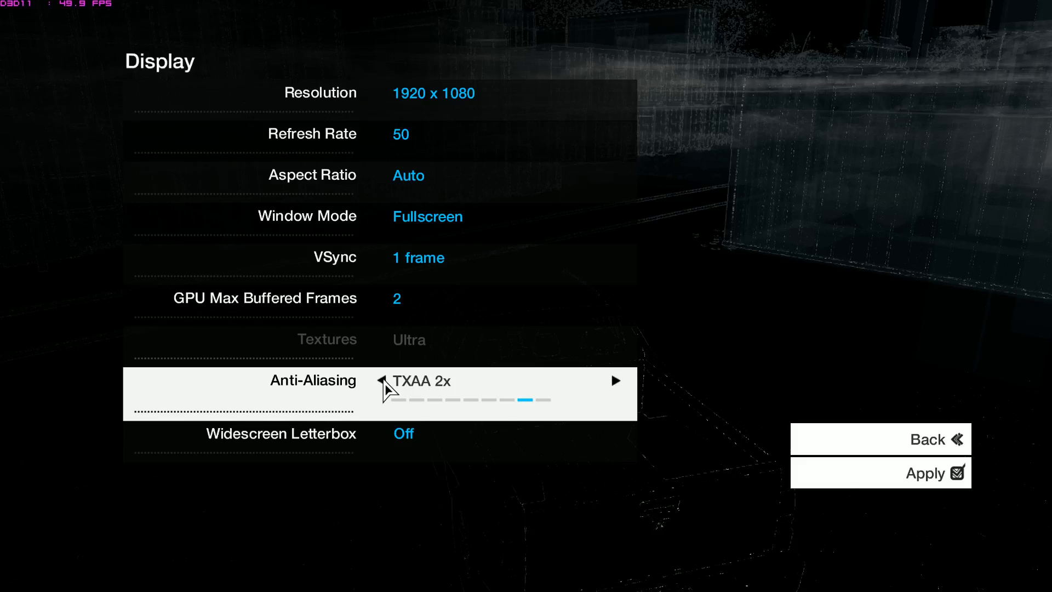
left_click(385, 380)
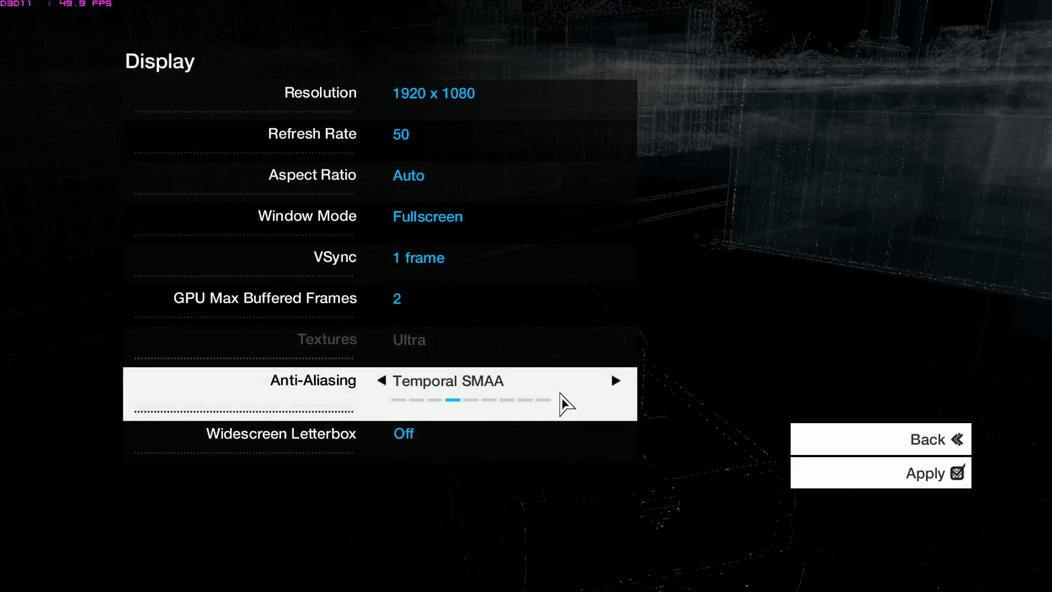
left_click(879, 439)
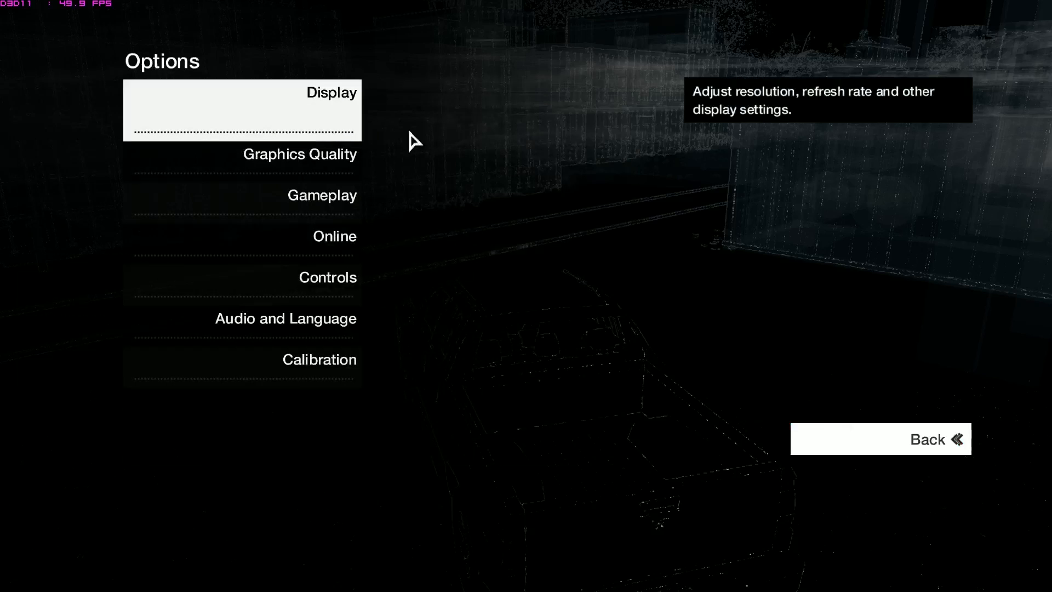
- Review Graphics Quality (Custom, High shadows, HBAO+ Low) and back out without changes
left_click(300, 153)
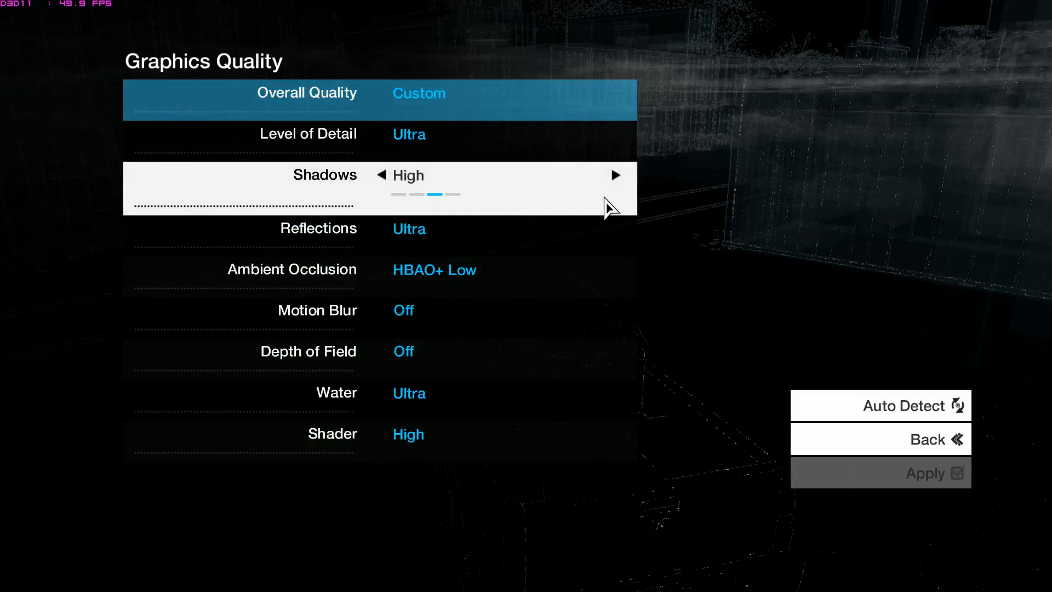
mouse_move(584, 194)
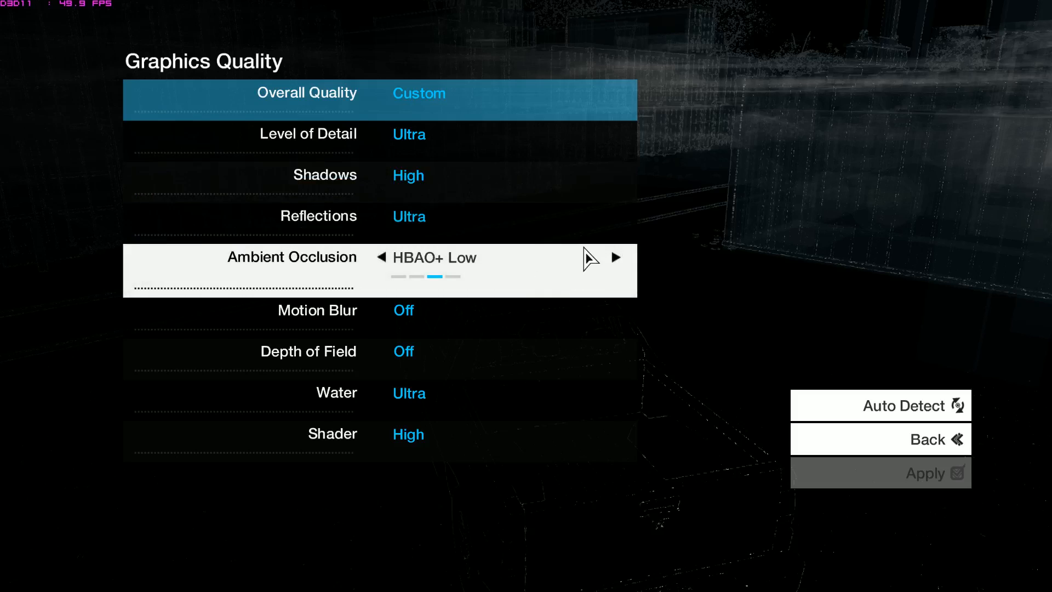
mouse_move(520, 280)
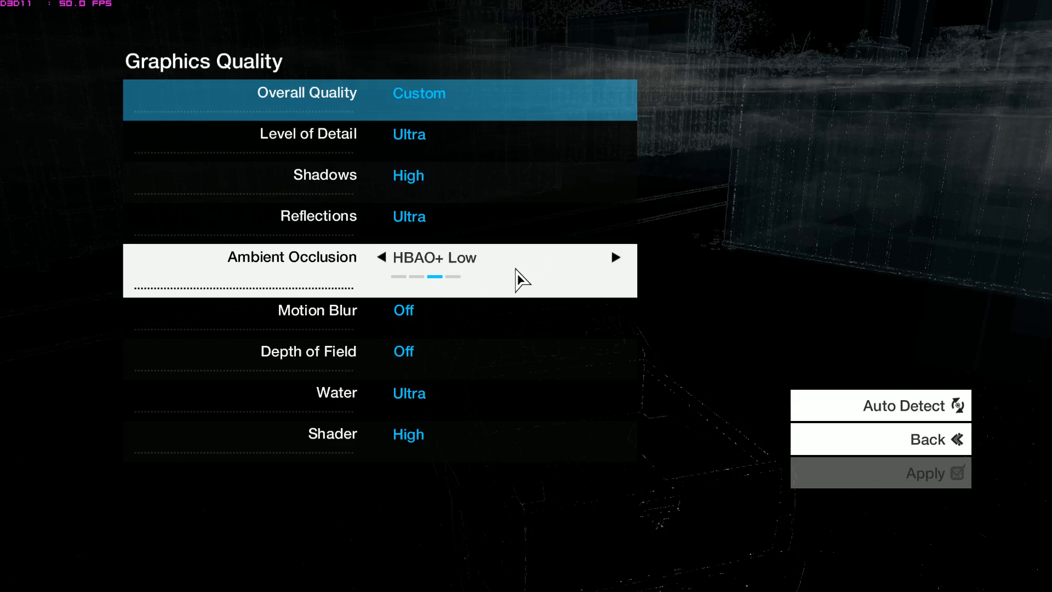
mouse_move(562, 275)
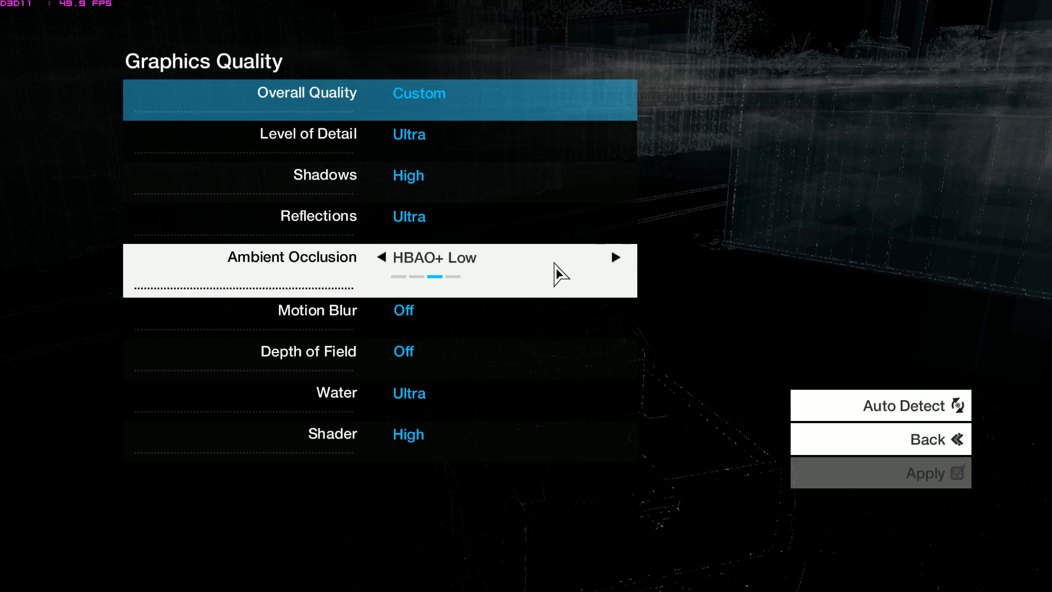
mouse_move(490, 278)
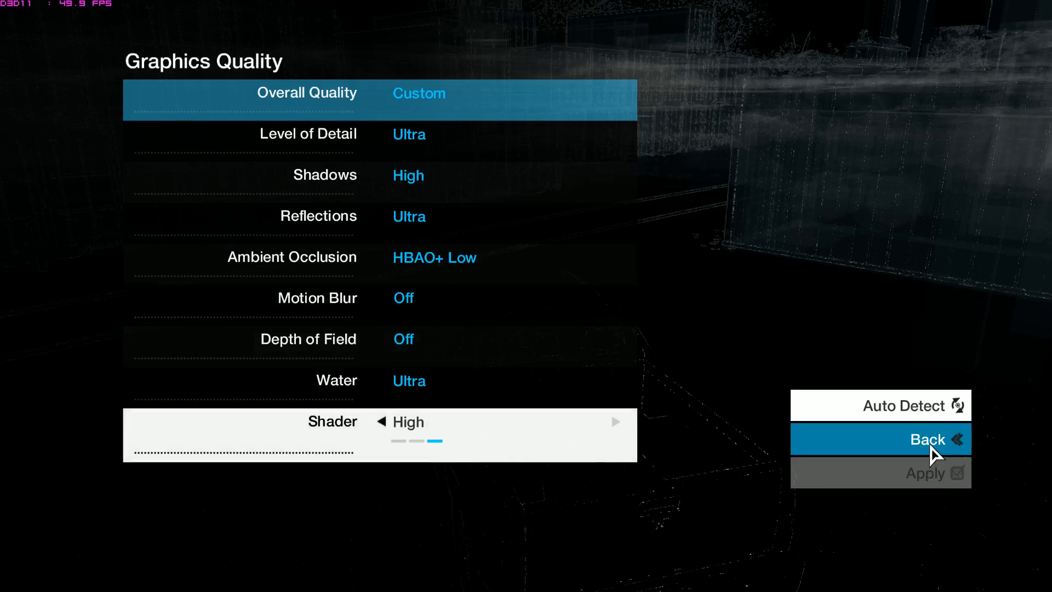
left_click(912, 439)
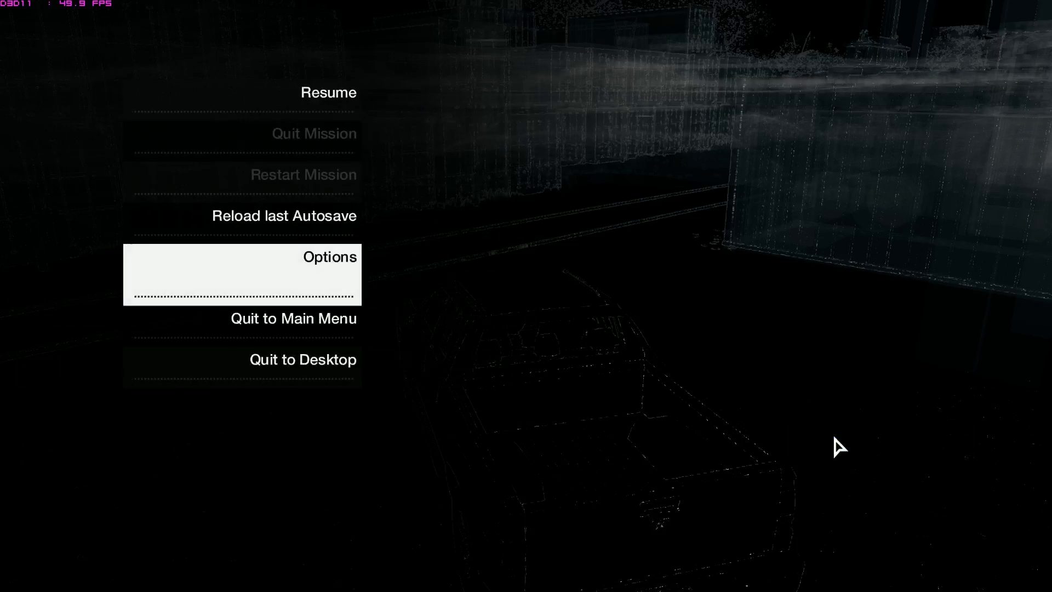
- Resume the game and drive the pickup along the overgrown rail tracks toward the bridge
left_click(329, 93)
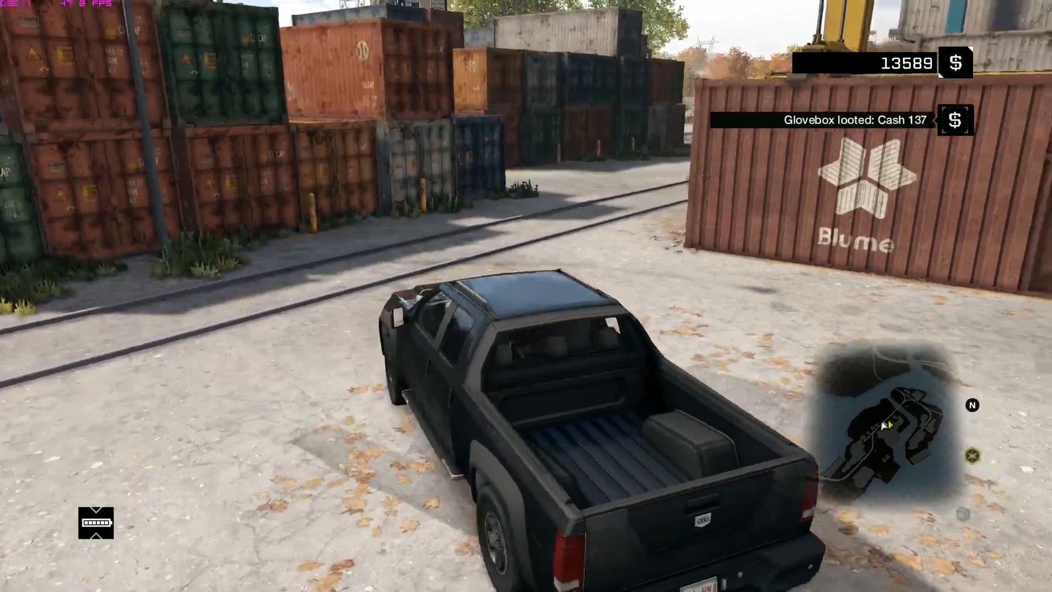
key("w")
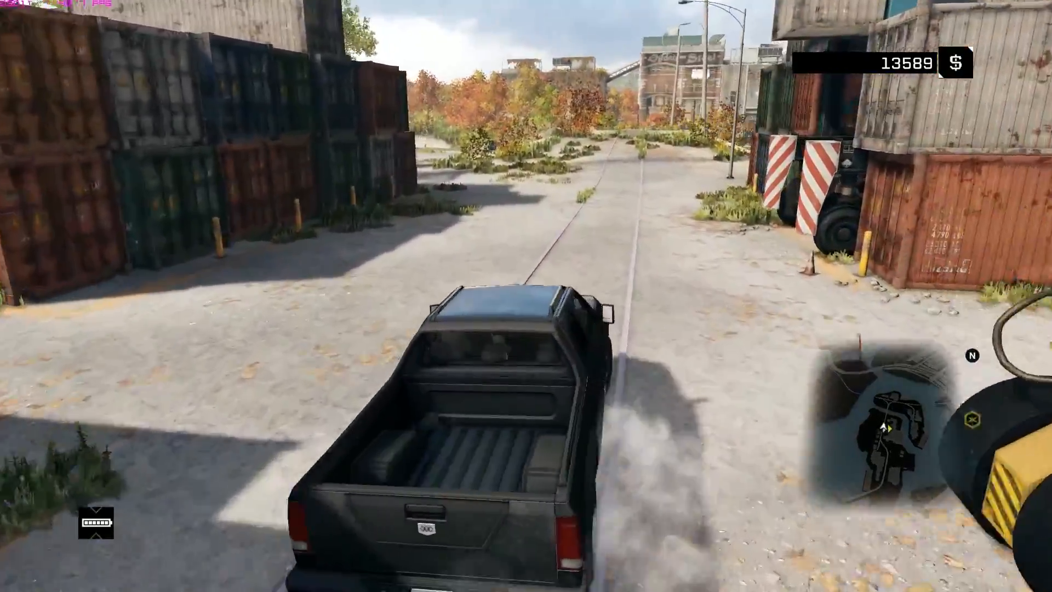
key("w")
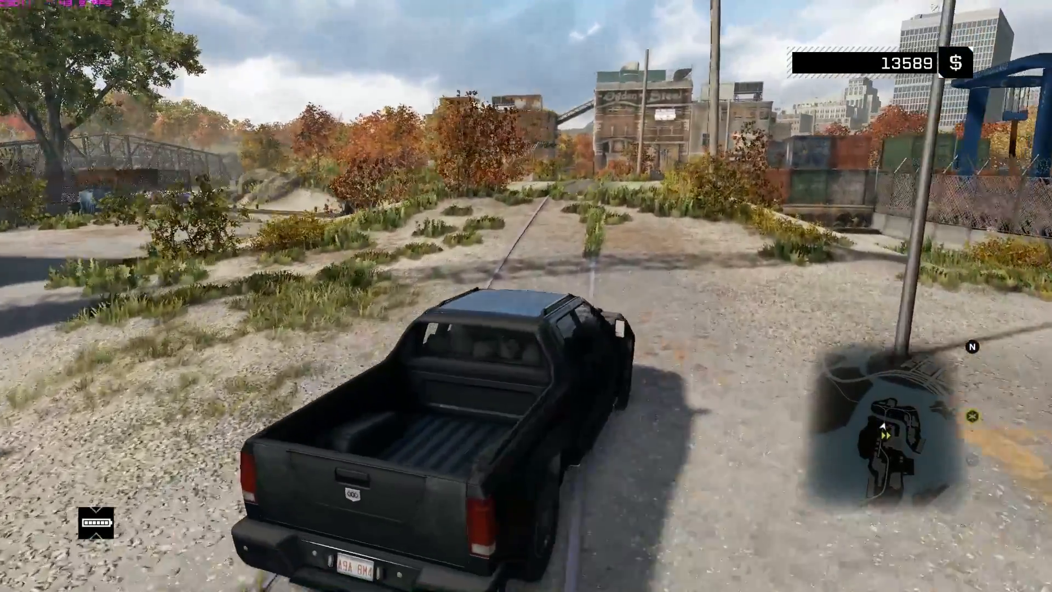
key("w")
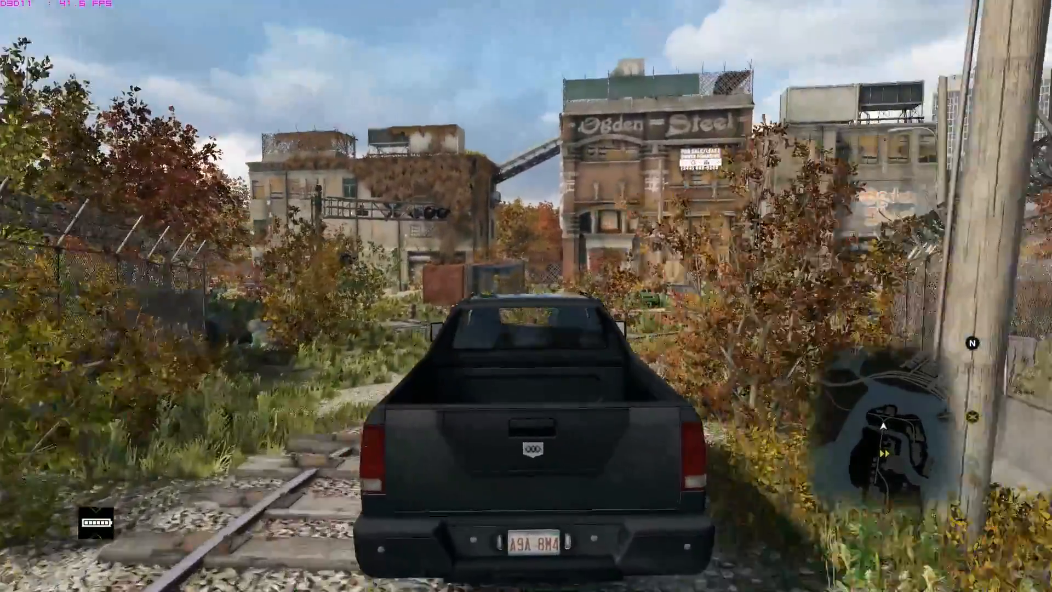
key("w")
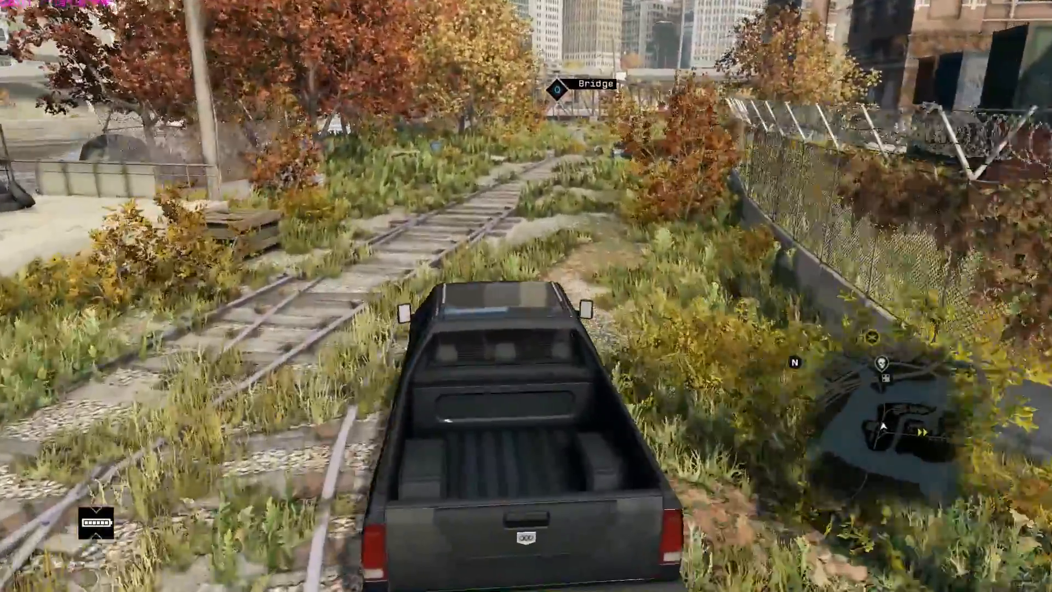
key("w")
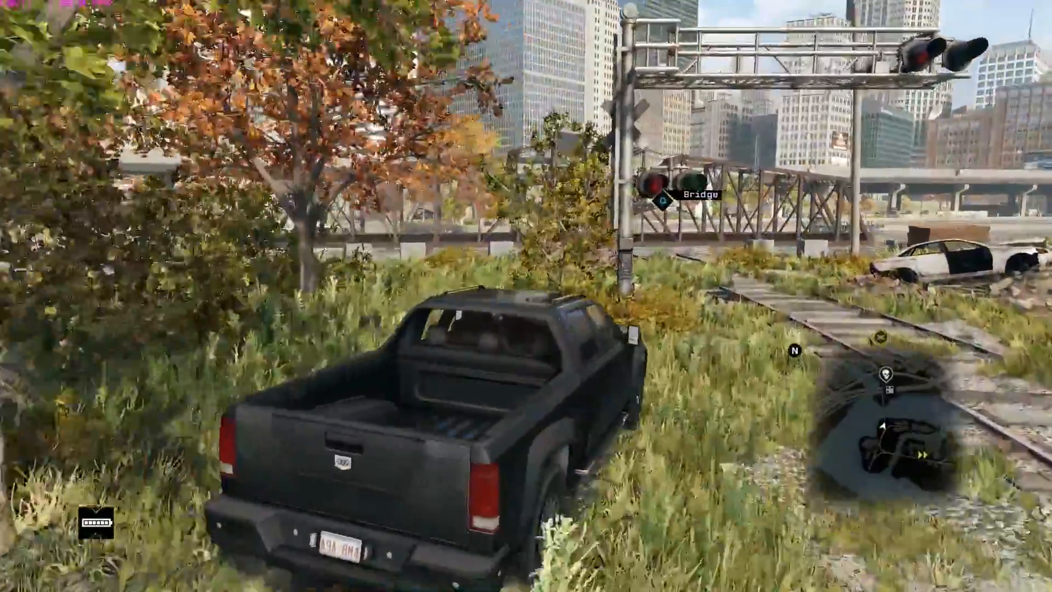
mouse_move(526, 296)
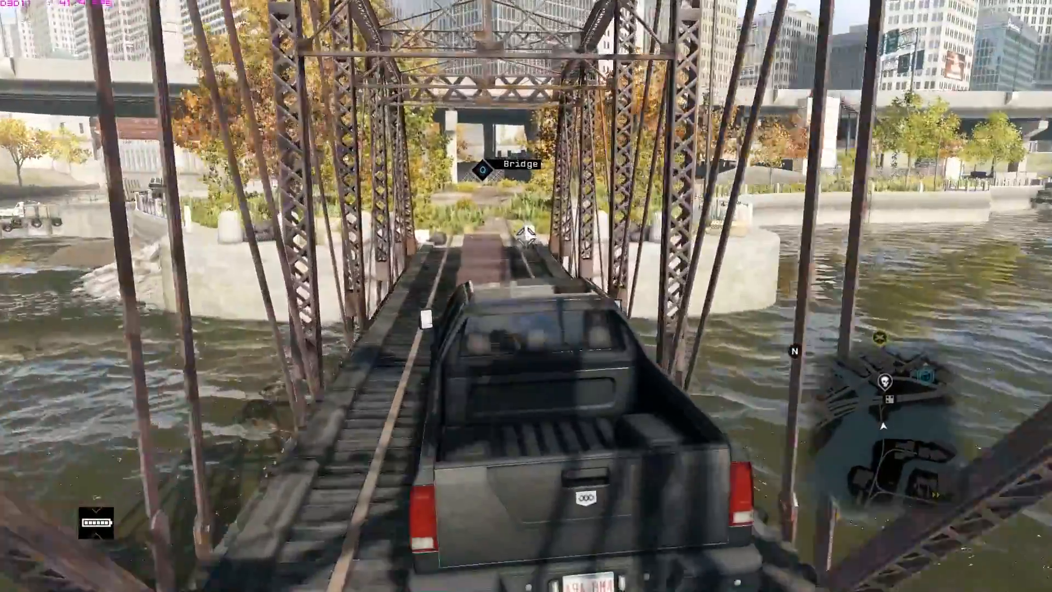
- Drive the pickup across the bridge, under the overpass, onto downtown streets
key("w")
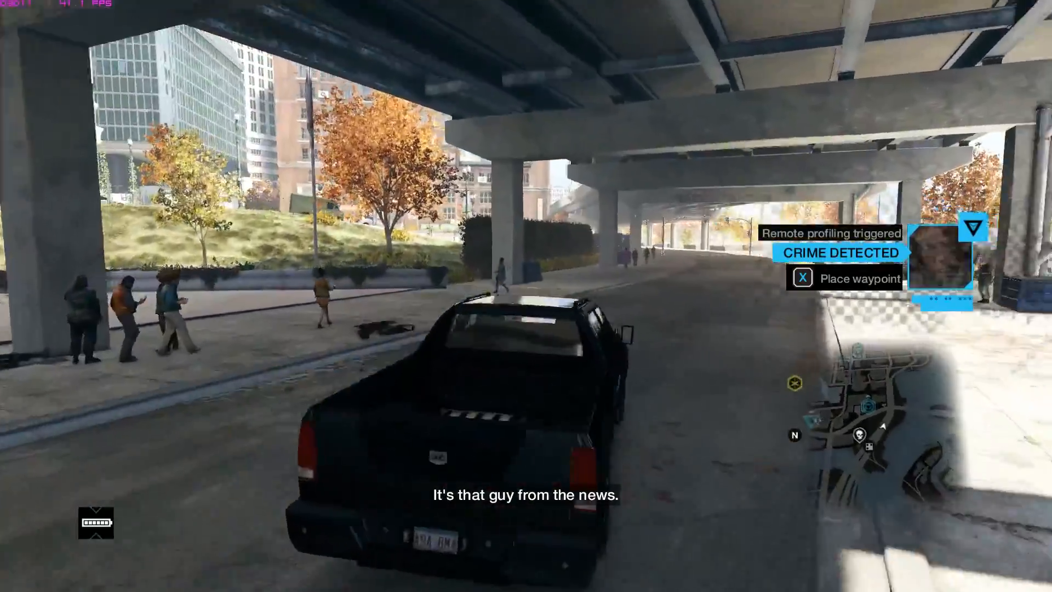
key("w")
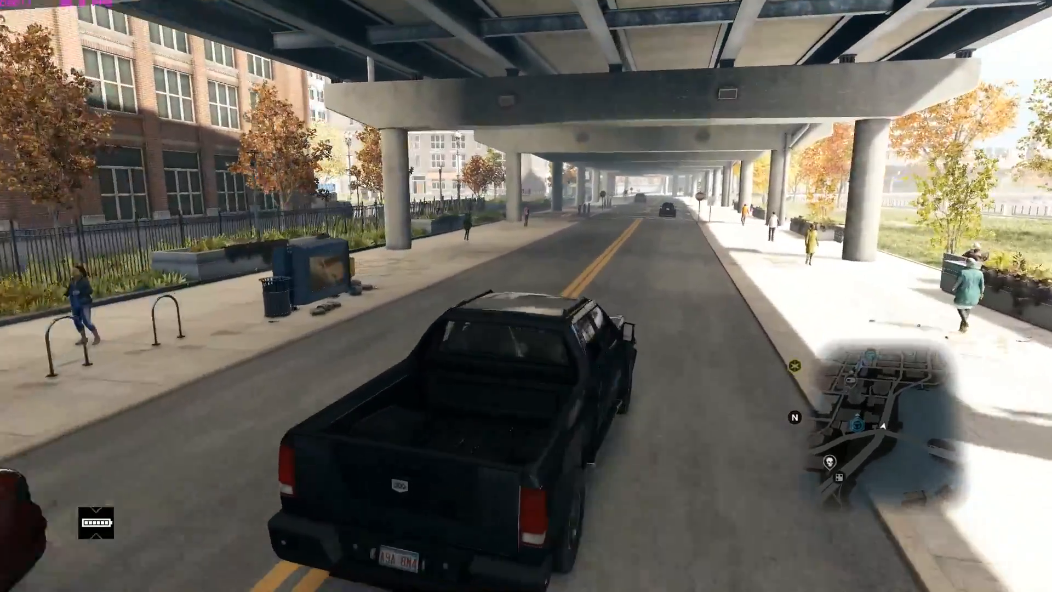
key("w")
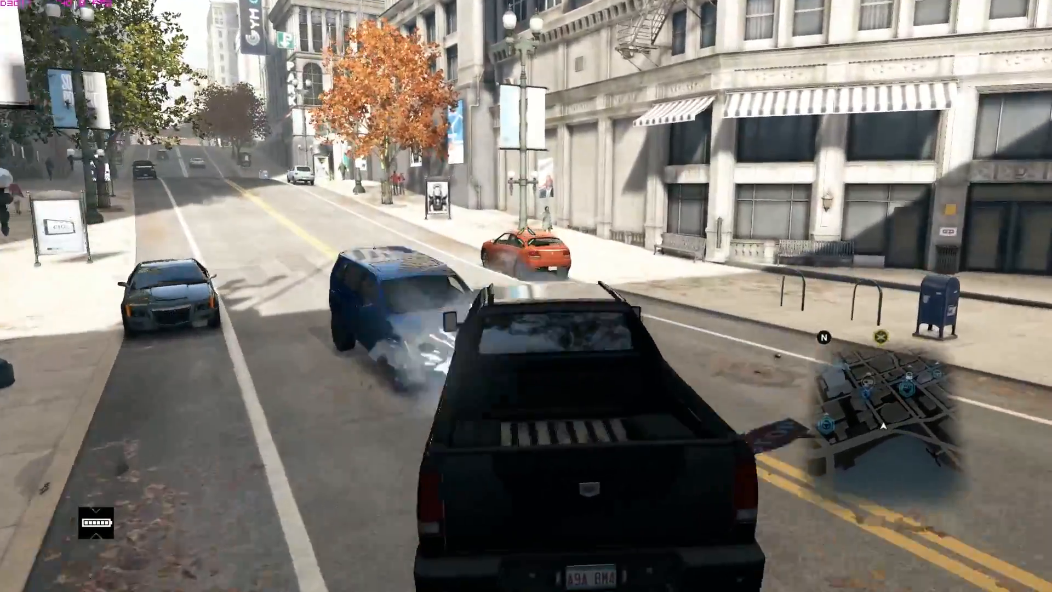
- Steer past oncoming traffic down the city streets to the intersection under the L tracks
key("w")
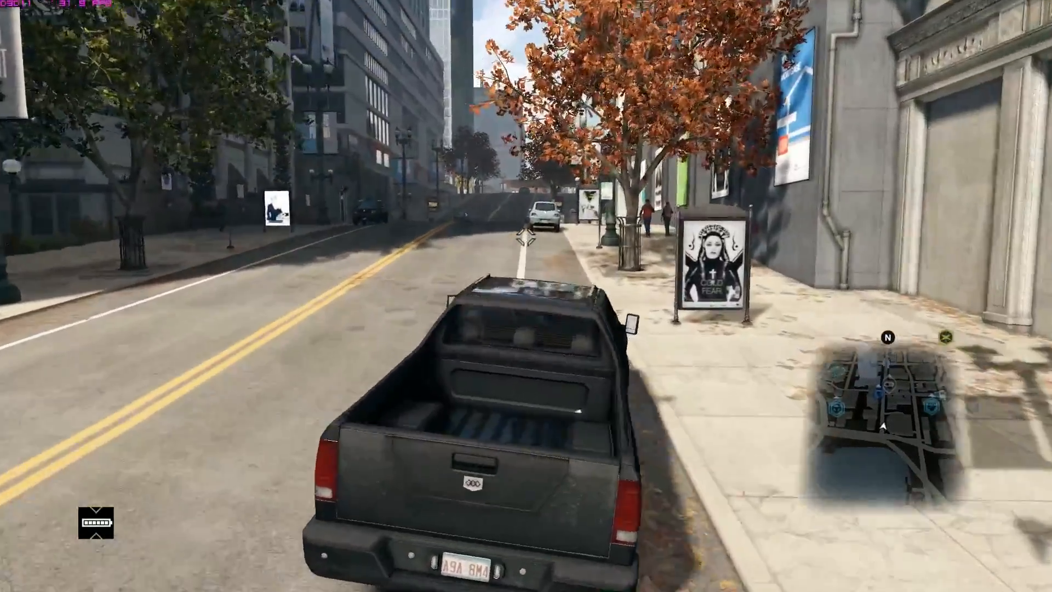
key("w")
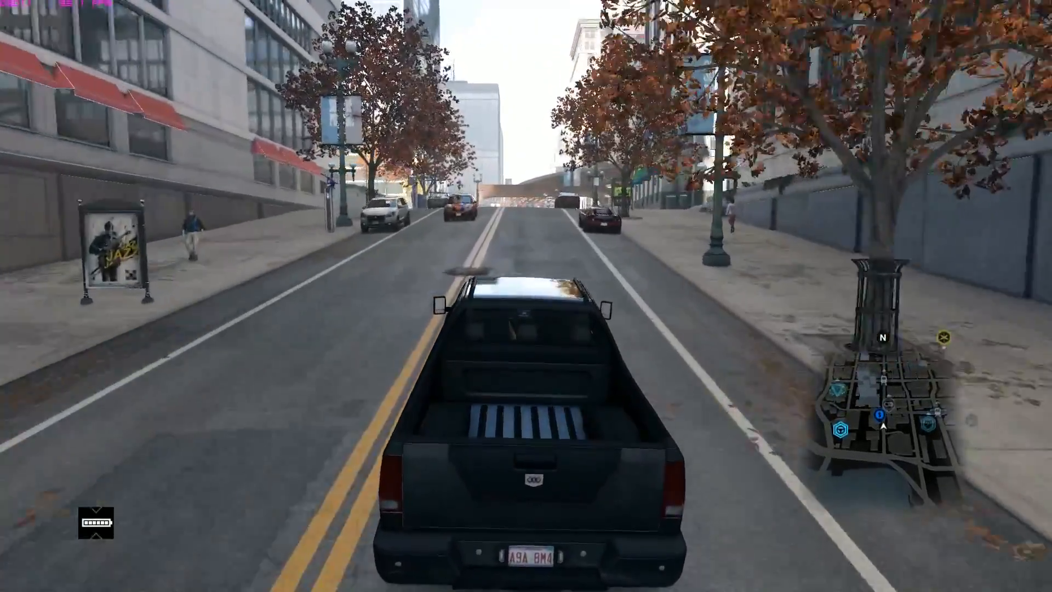
key("w")
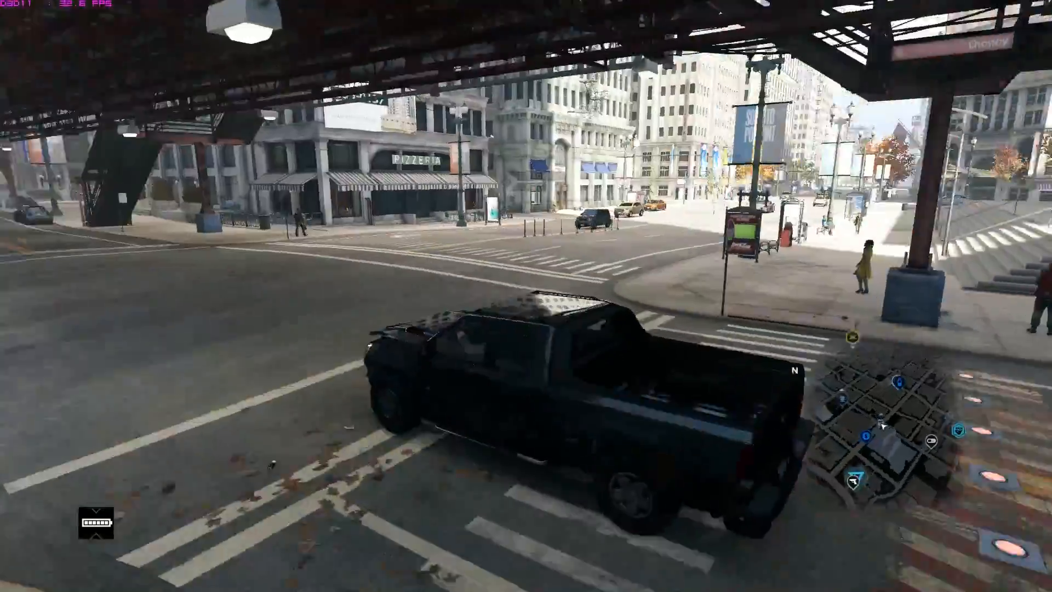
- Turn under the tracks, speed down the avenue, and crash into the yellow taxi at the curb
key("w")
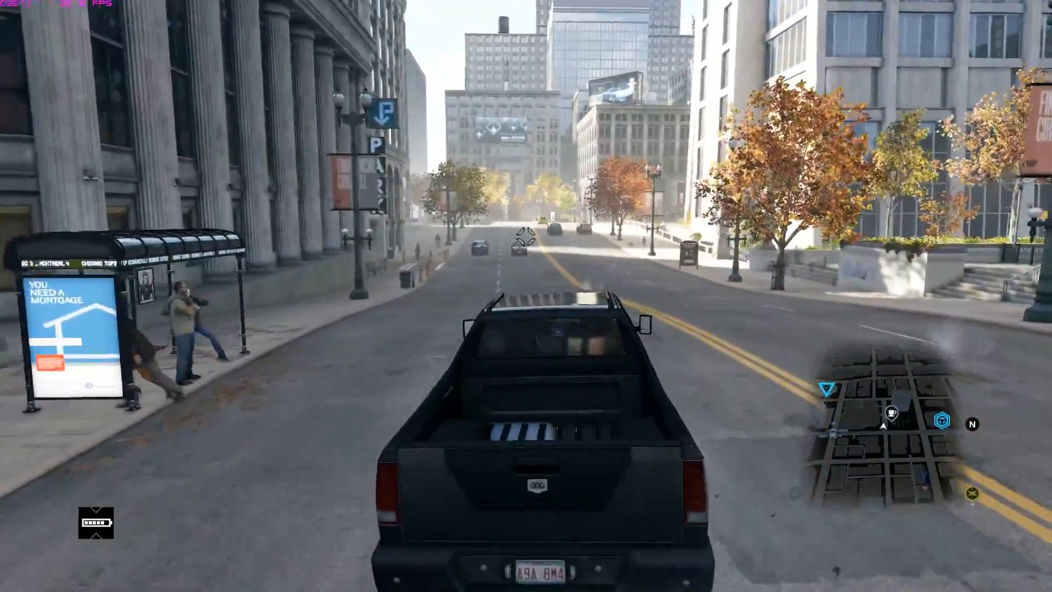
key("w")
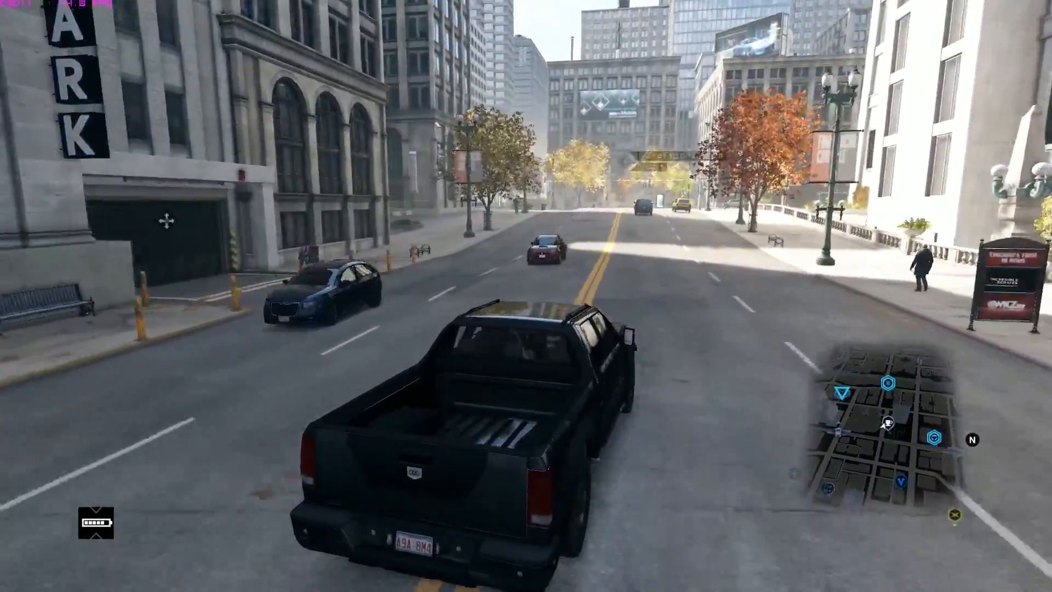
key("w")
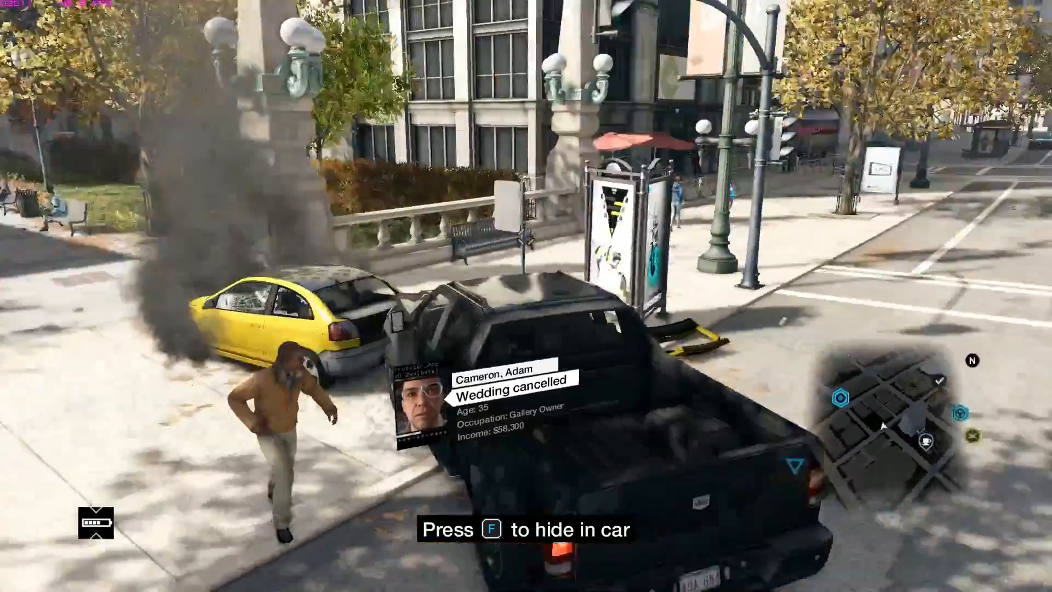
mouse_move(527, 296)
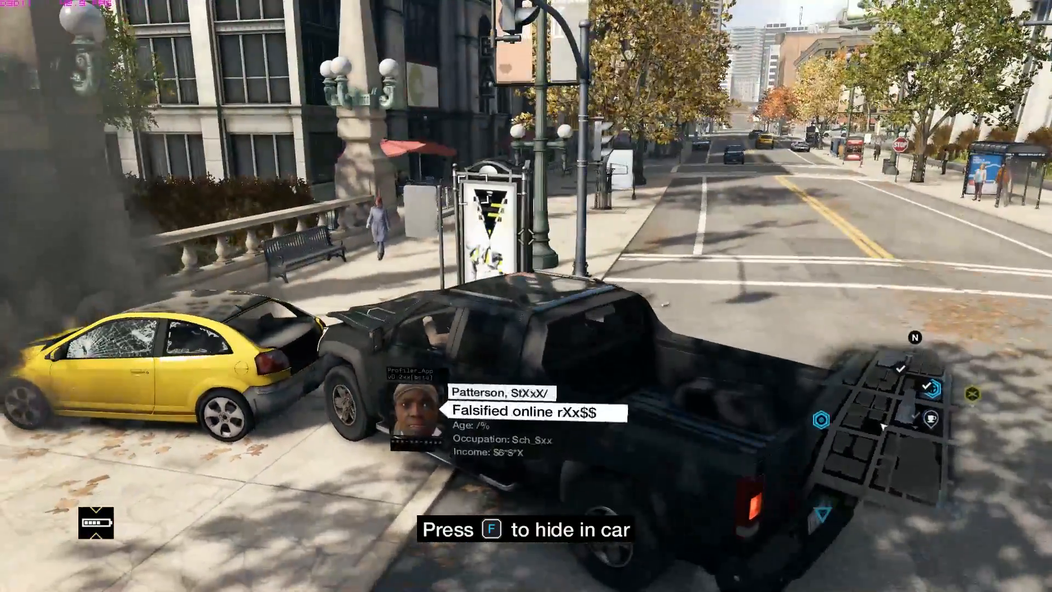